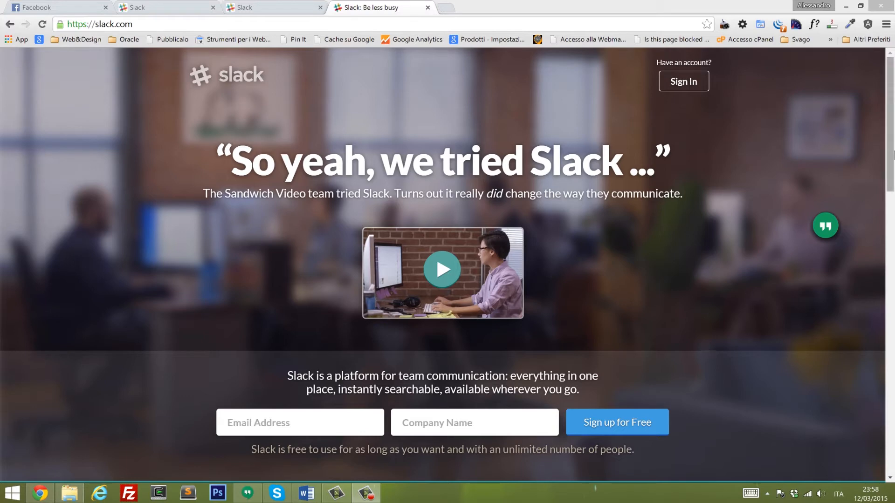
Open the Slack pricing guide and scroll through it.
scroll(down, 3)
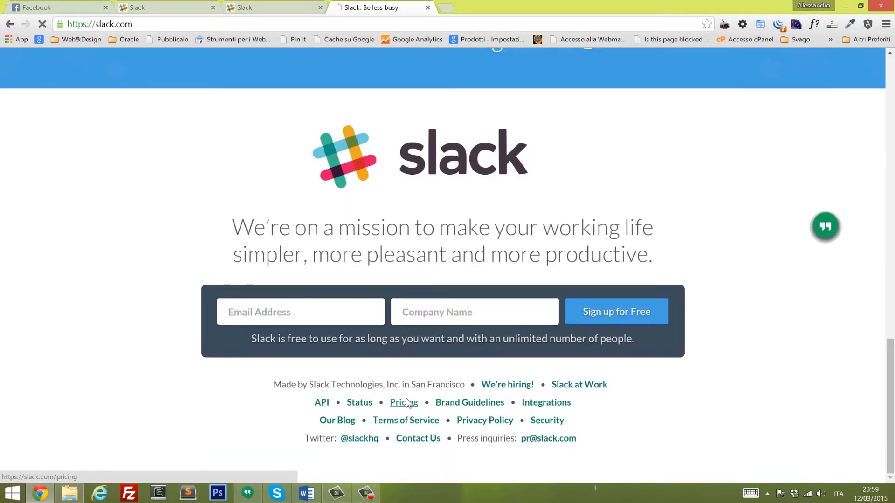
click(403, 402)
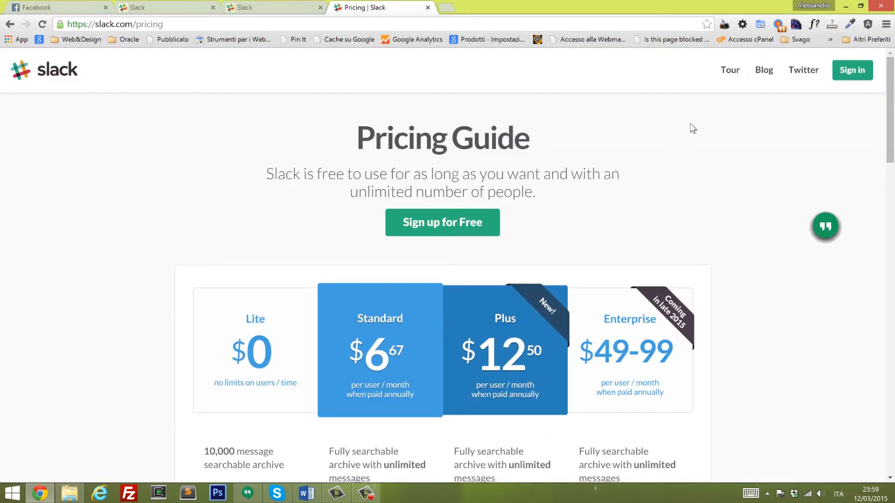
scroll(down, 3)
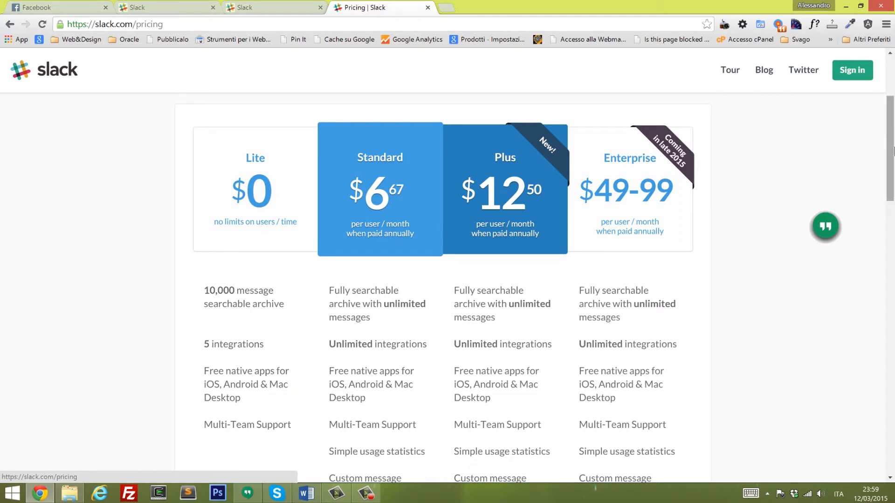
scroll(down, 3)
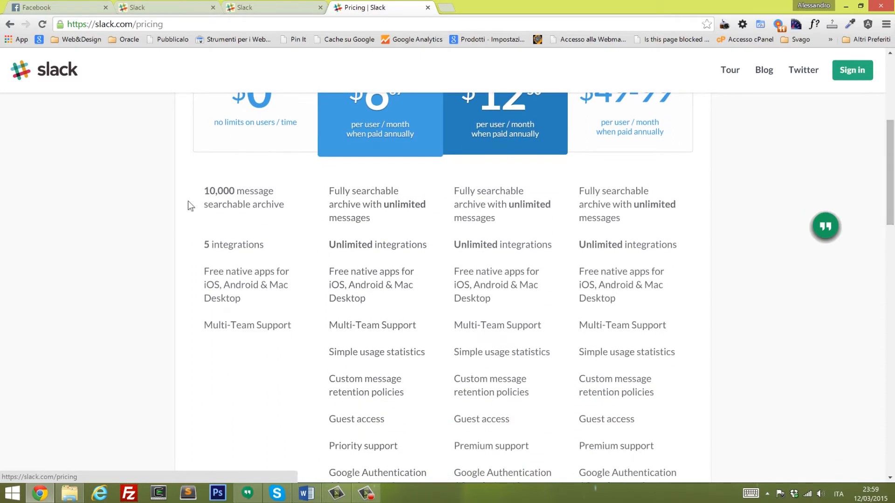
mouse_move(277, 250)
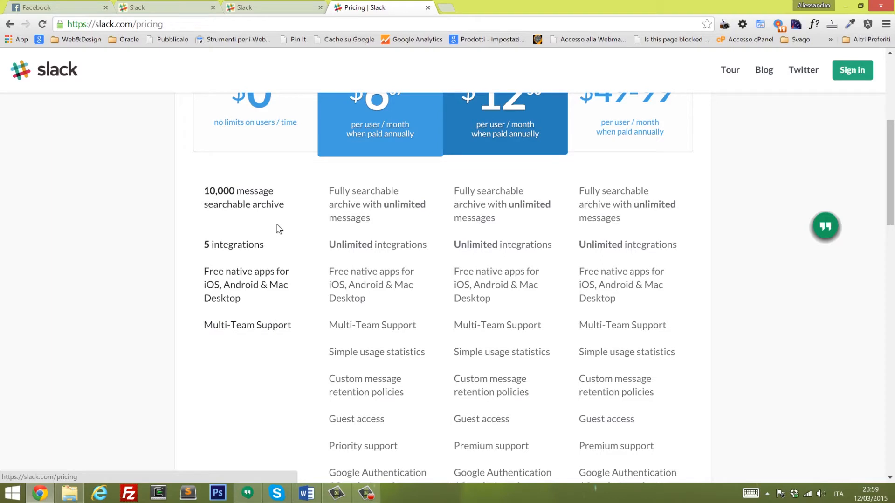
mouse_move(301, 242)
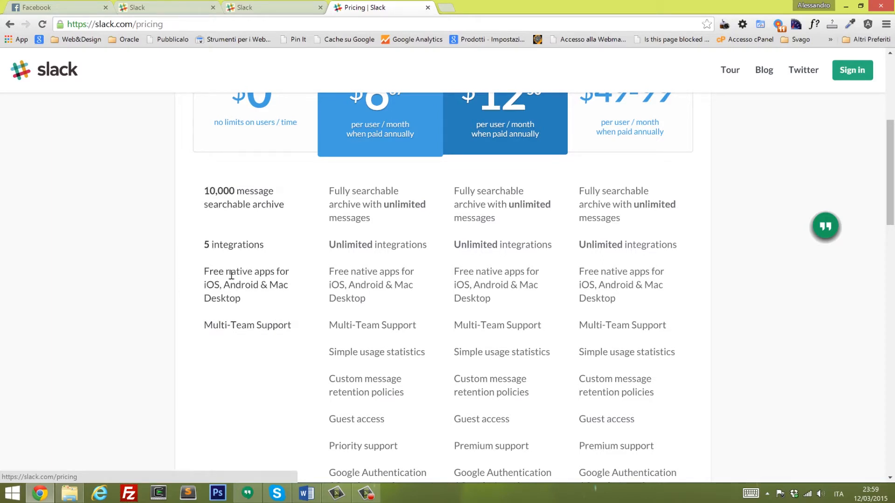
scroll(down, 3)
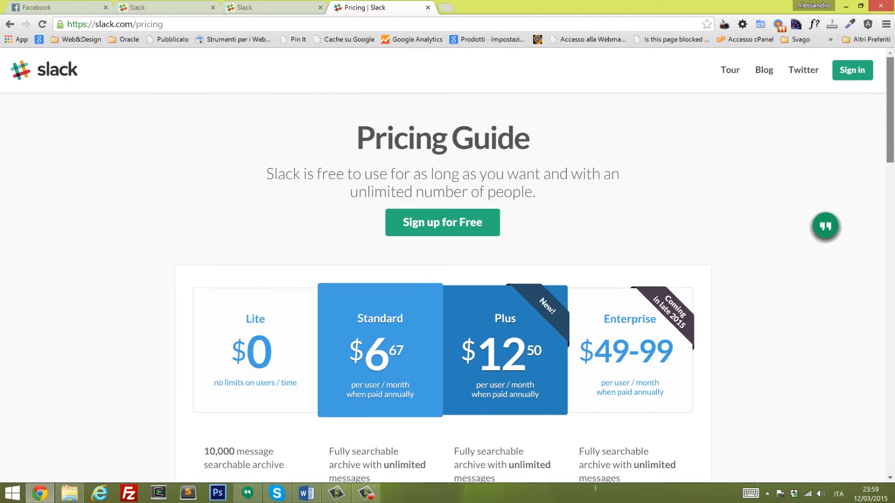
scroll(down, 3)
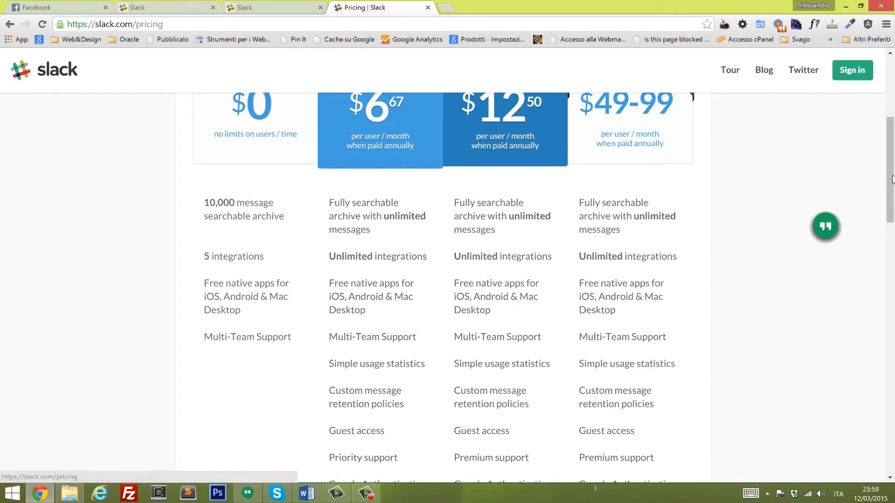
scroll(down, 3)
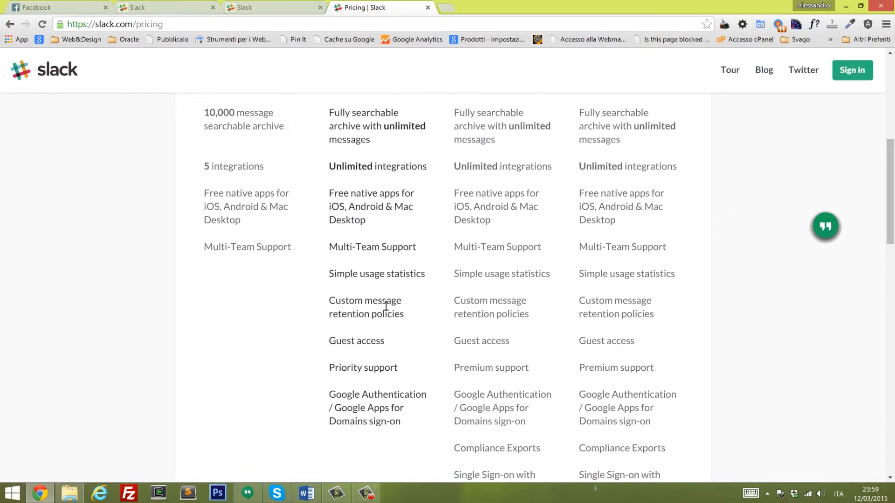
mouse_move(417, 280)
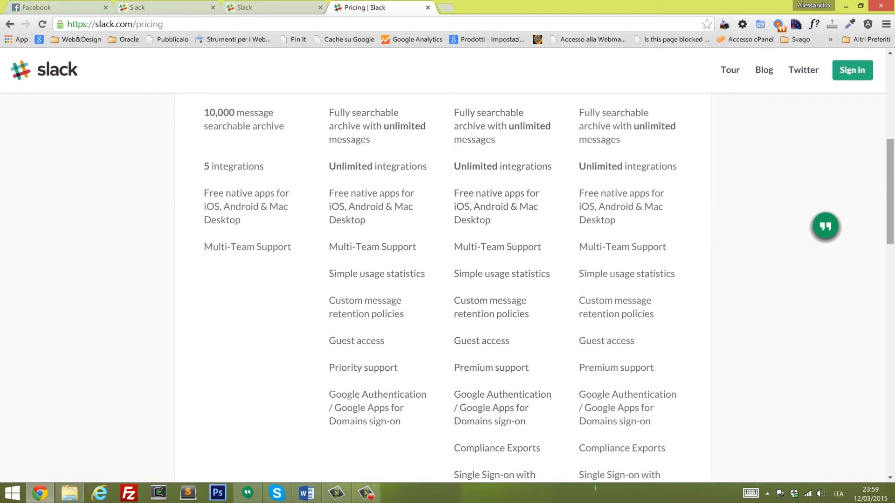
scroll(up, 3)
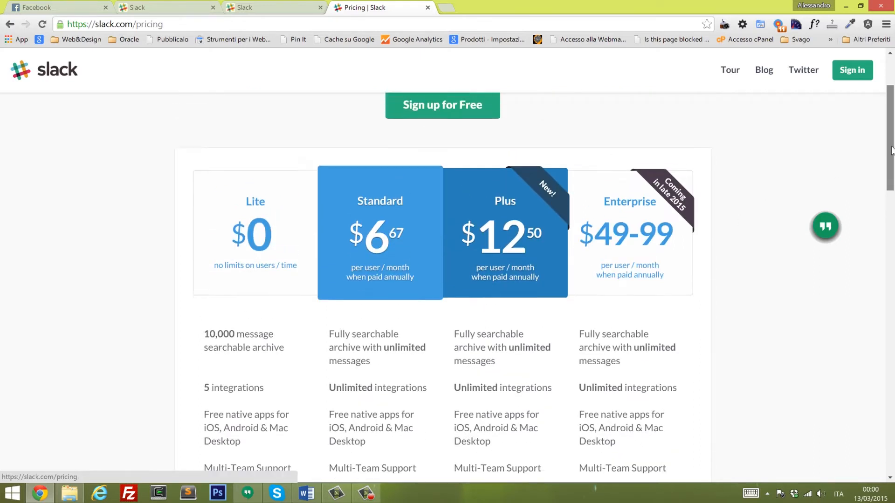
scroll(down, 3)
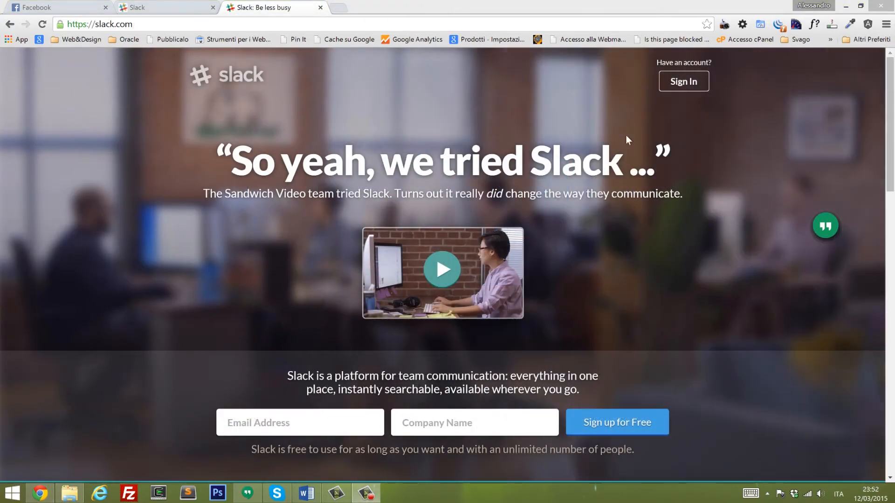
mouse_move(508, 216)
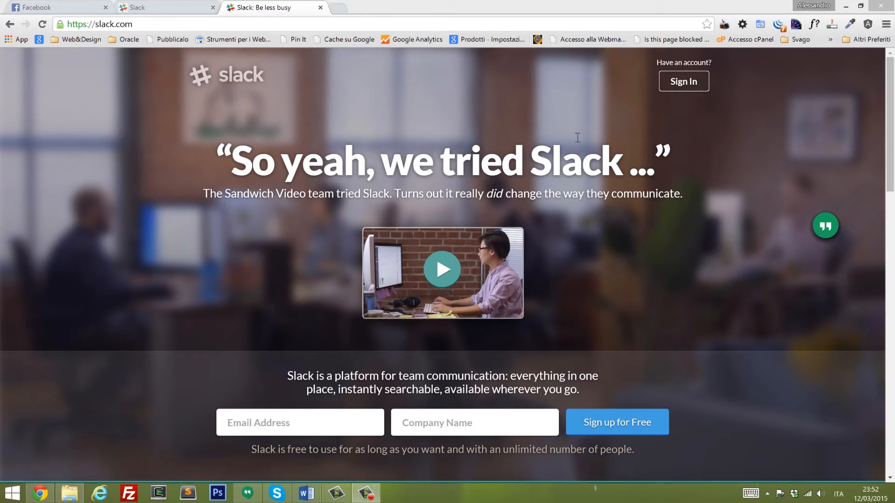
Sign in to the webyourmind Slack team with the webyourmind account email.
click(683, 81)
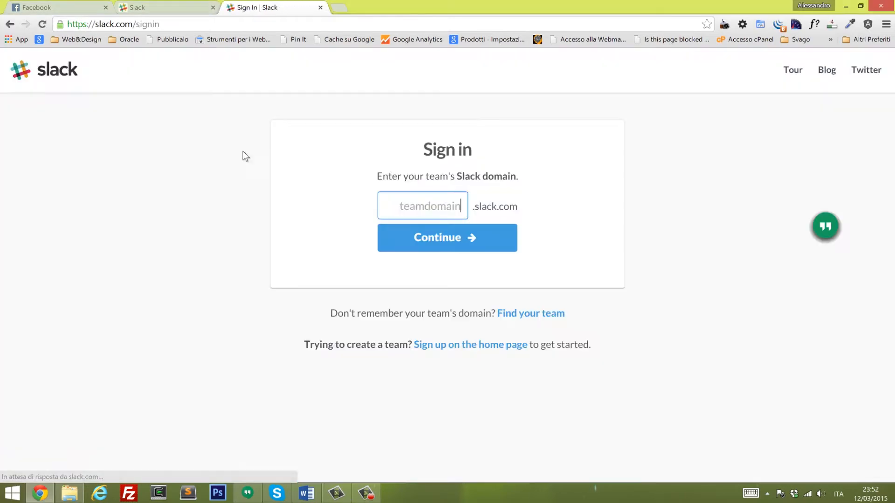
text(webyourmind)
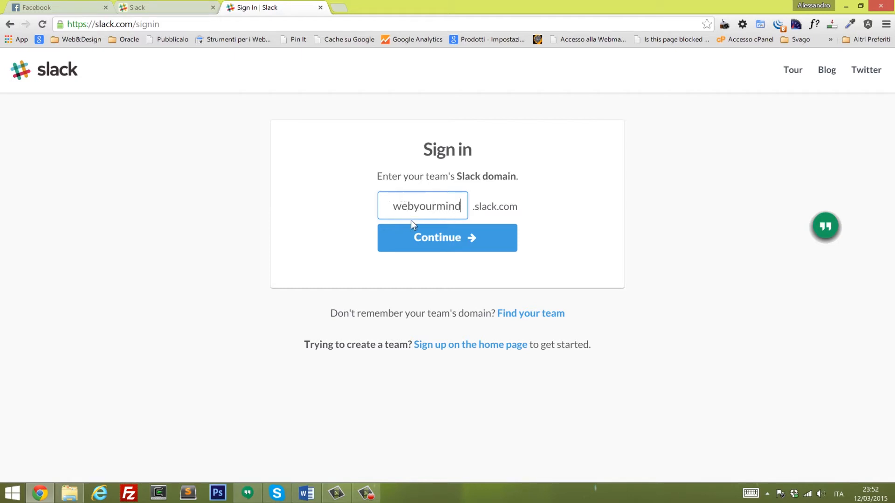
click(447, 238)
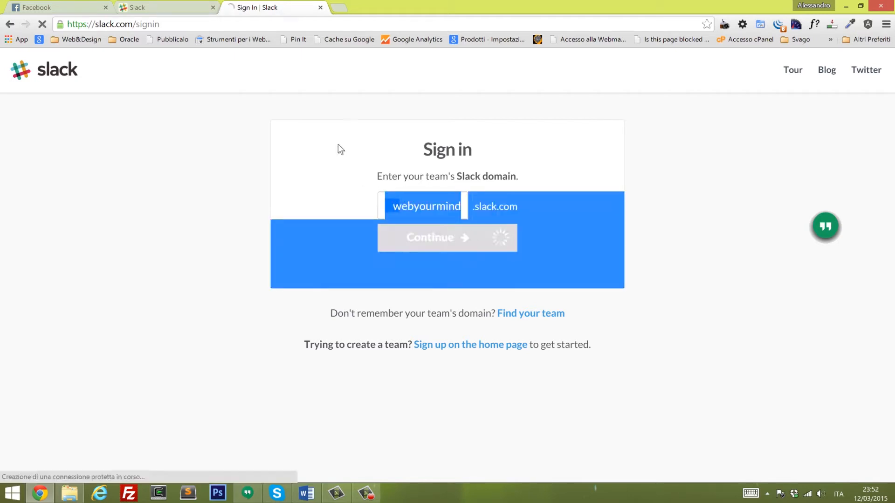
click(447, 237)
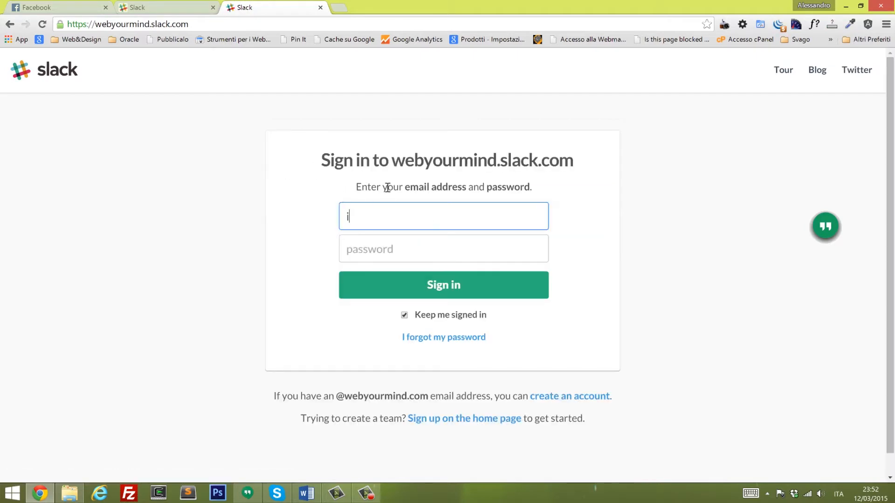
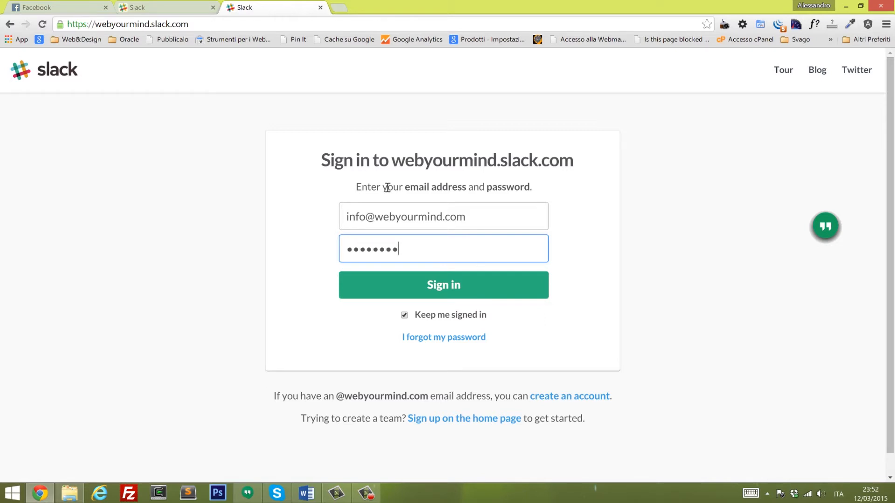
click(443, 284)
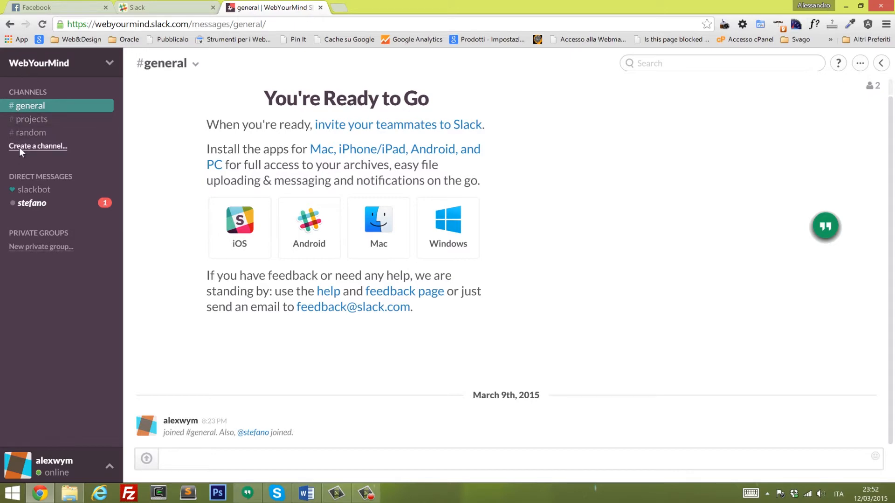
Create a new channel named youtubewym.
click(38, 146)
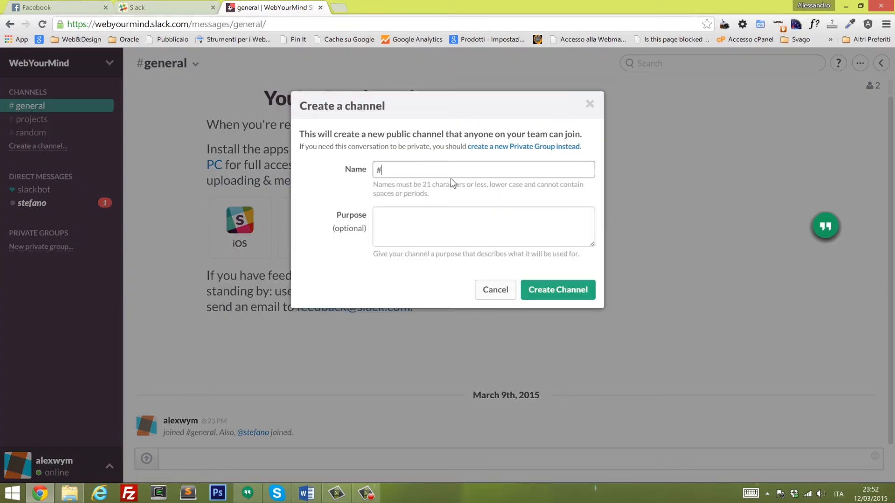
text(youtube)
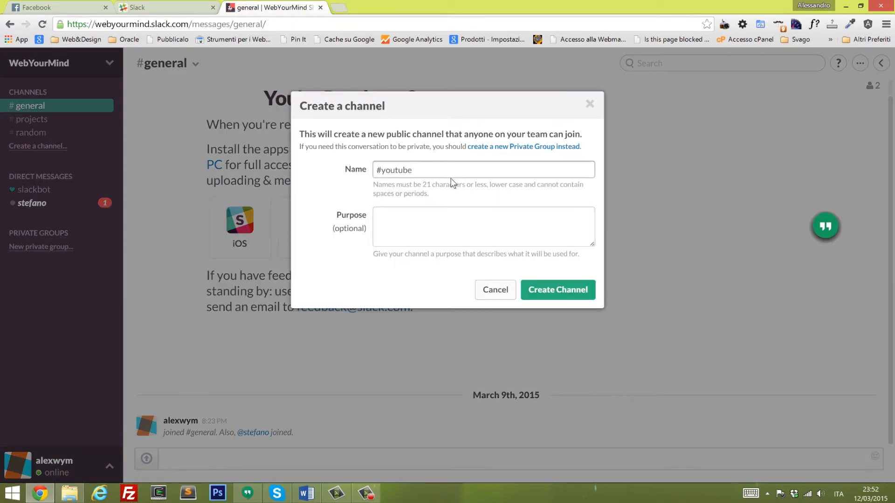
text(wym)
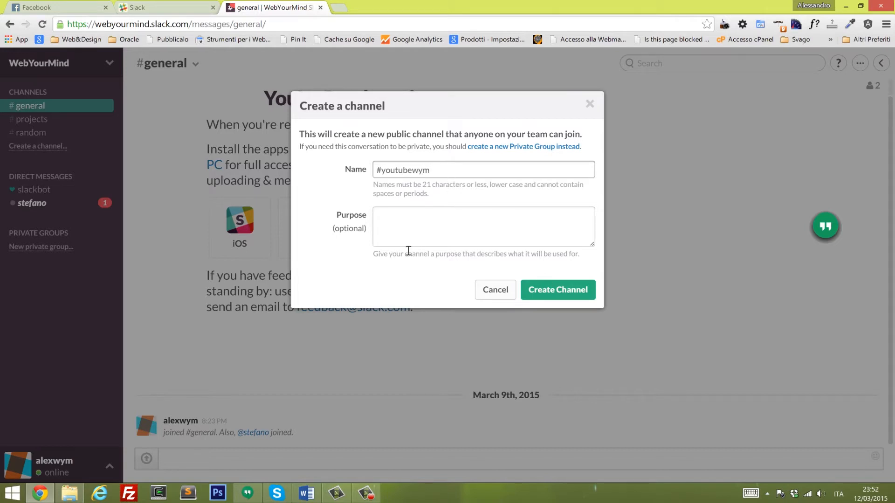
click(557, 289)
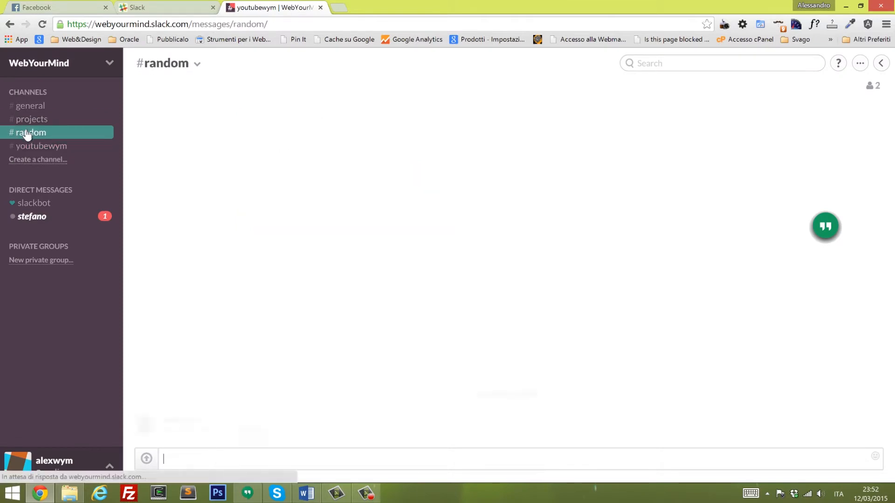
Post 'hello' in #random and open the integrations directory from the team menu.
text(he)
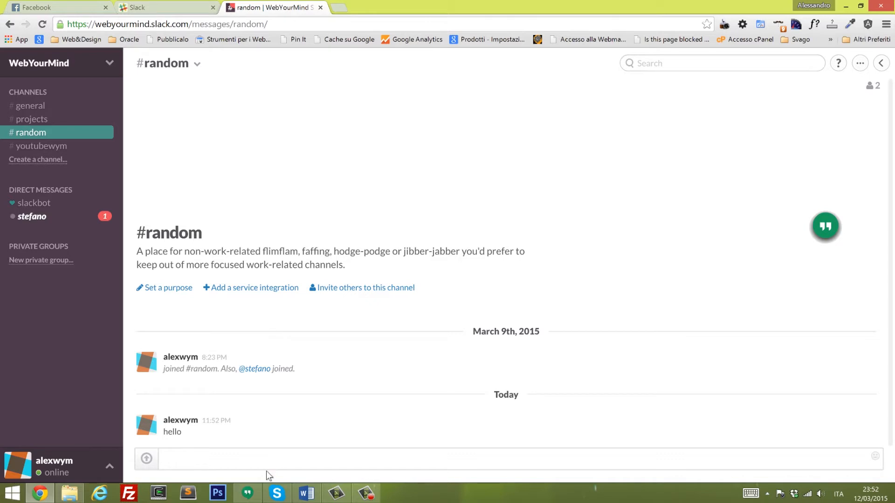
mouse_move(339, 287)
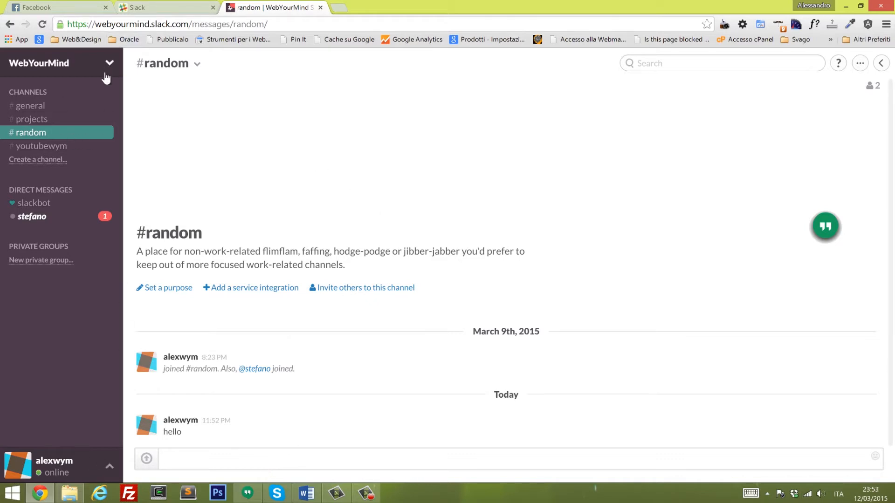
click(110, 63)
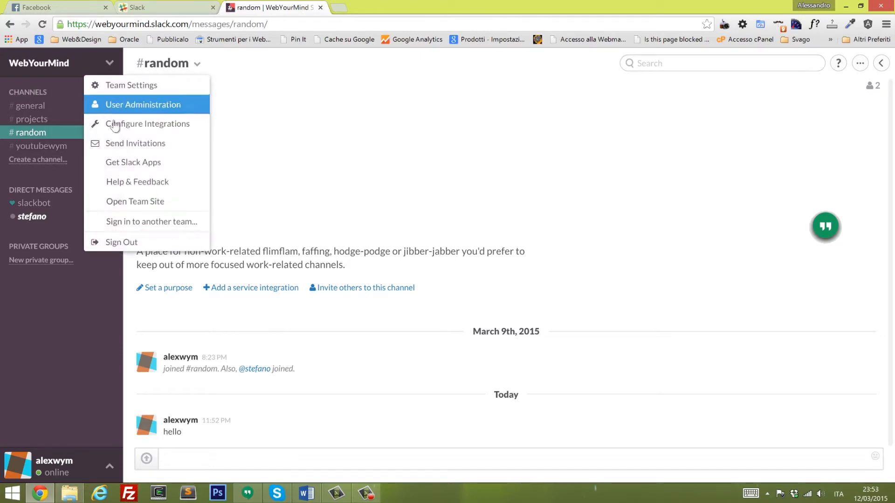
click(147, 124)
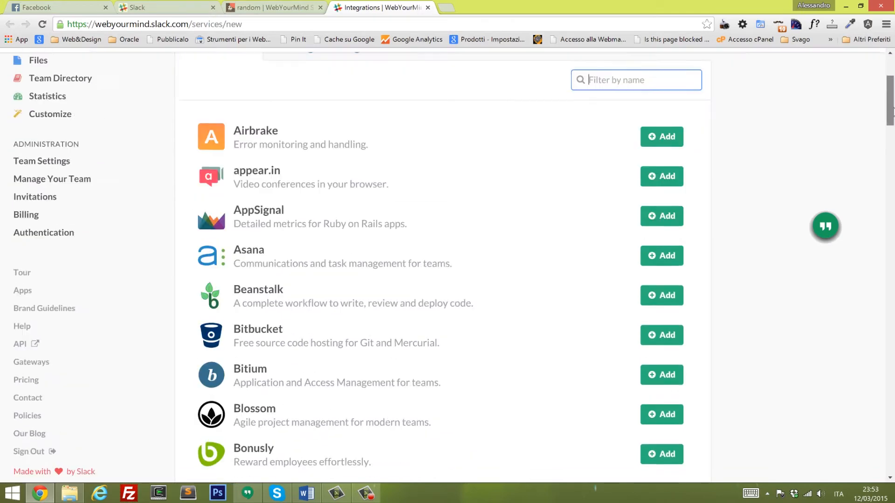
Scroll the integrations list, then go back to the #random channel via Home.
scroll(down, 3)
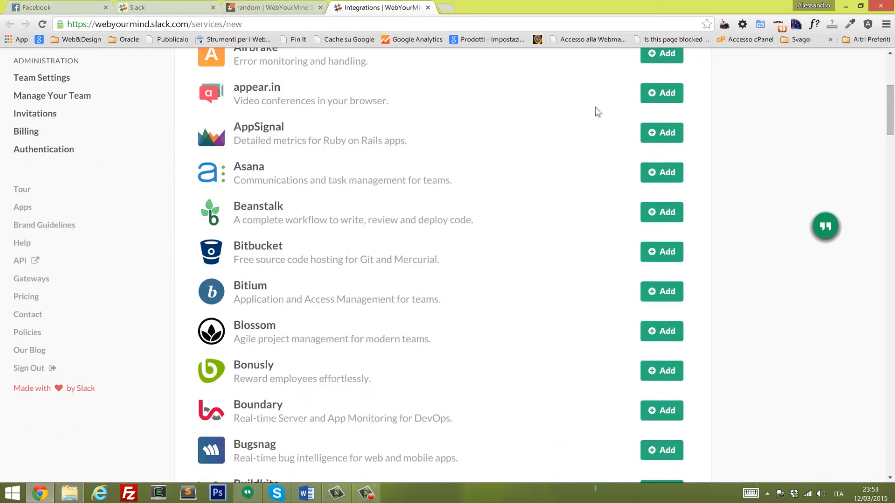
mouse_move(499, 101)
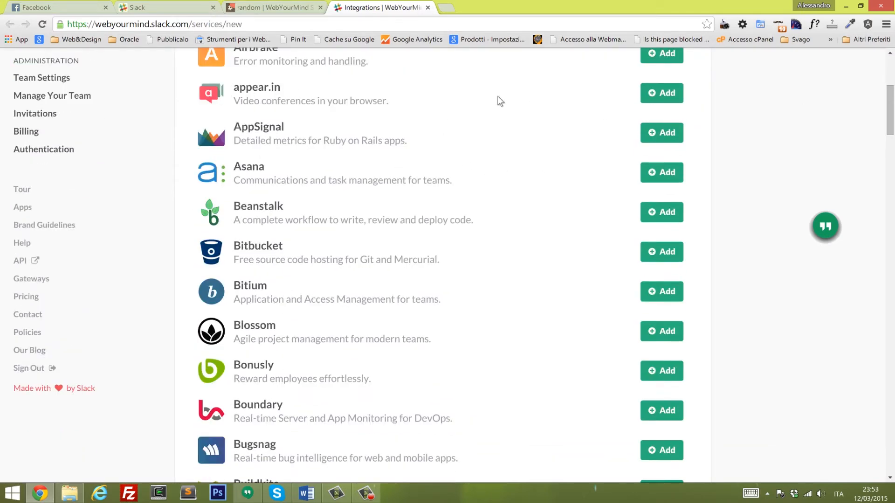
mouse_move(525, 189)
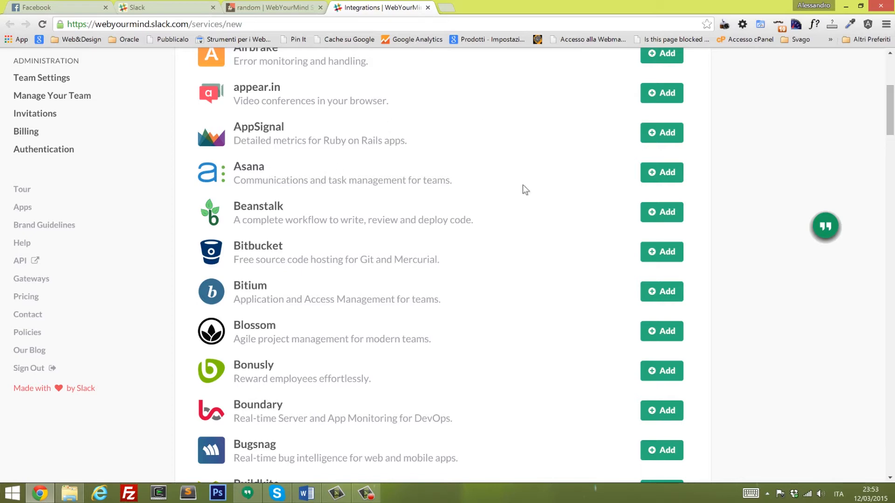
mouse_move(452, 149)
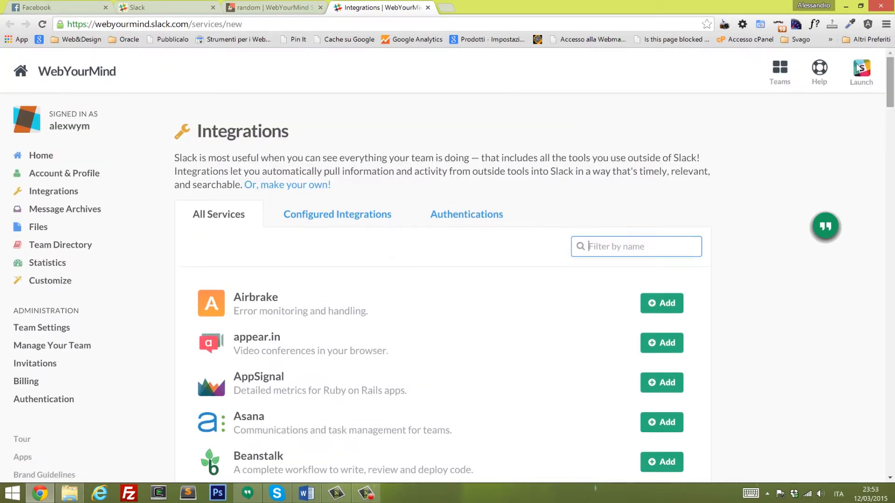
mouse_move(661, 77)
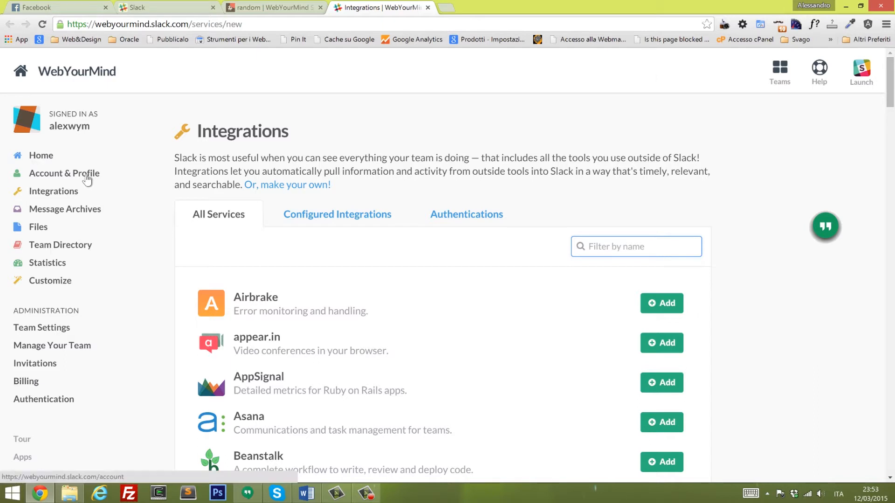
mouse_move(71, 126)
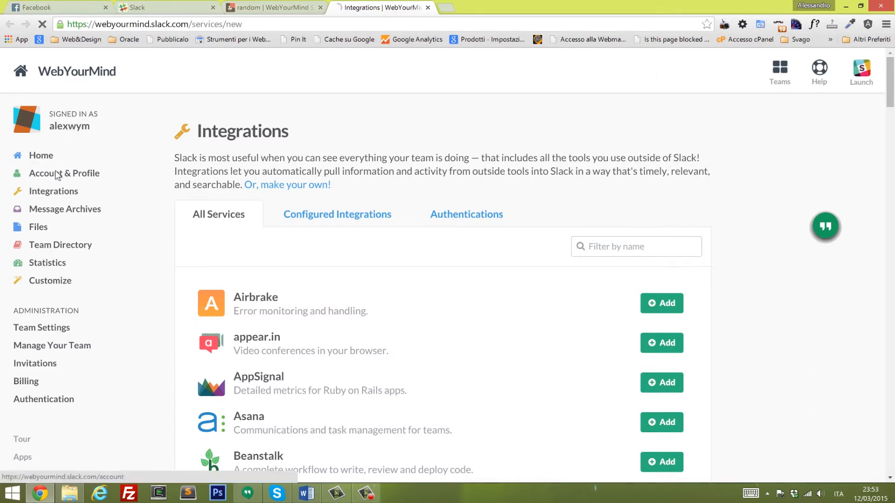
click(64, 173)
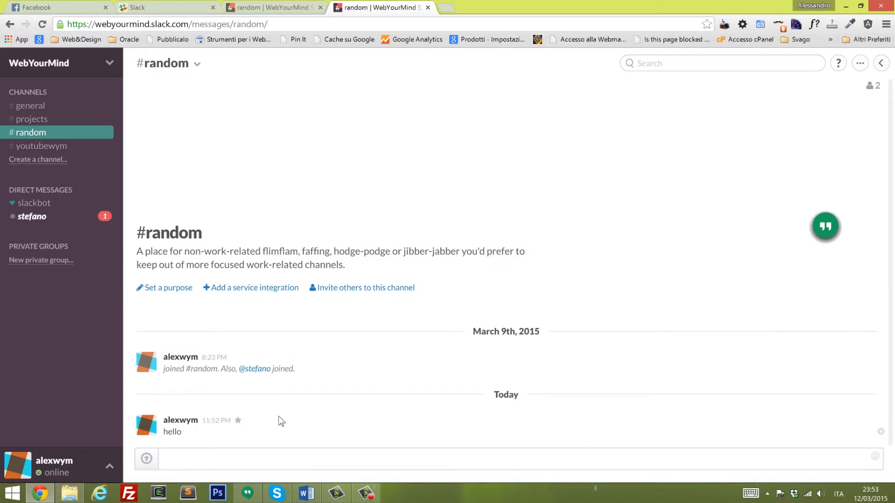
Send the /appear command with room name webyourmind in #random to start a video call.
text(/away)
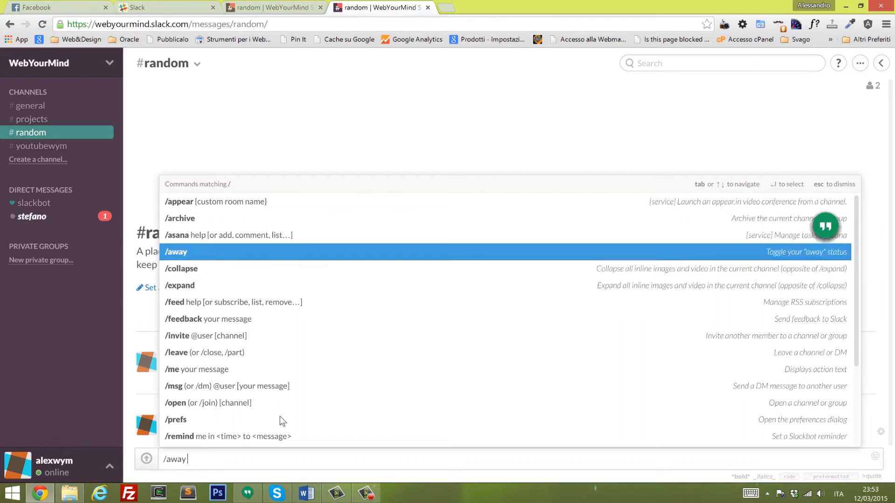
text(/appear w)
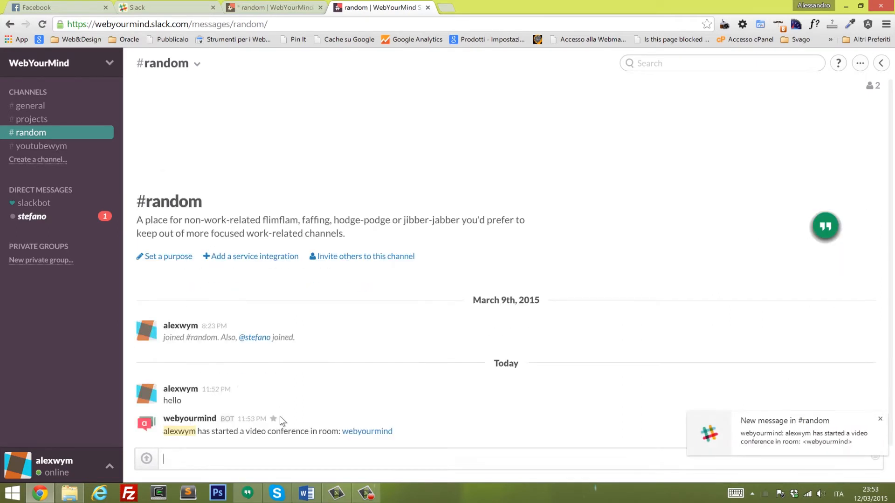
click(367, 431)
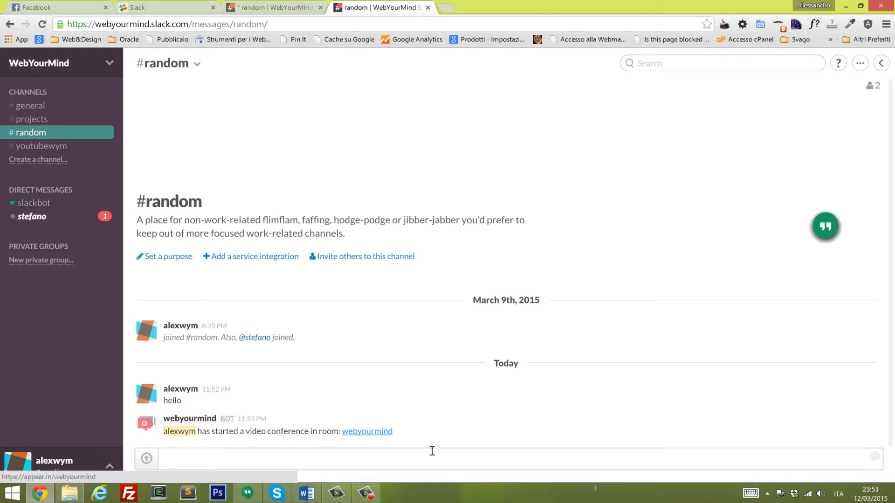
mouse_move(325, 444)
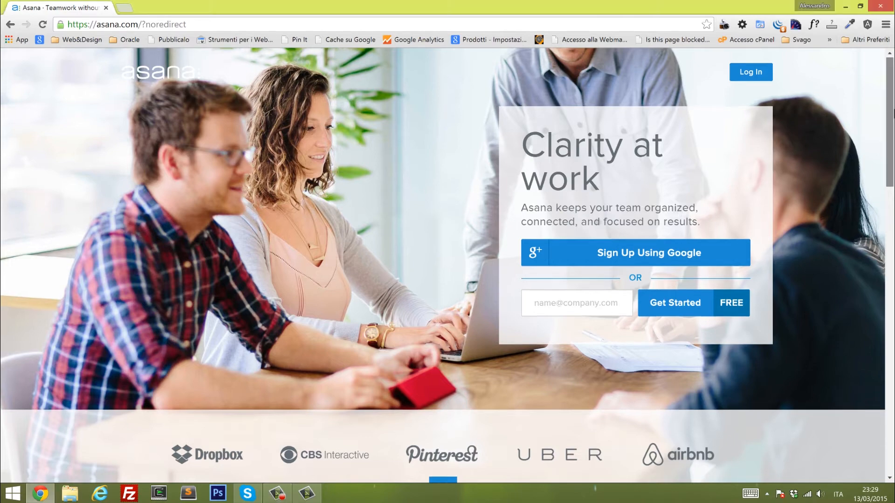
Scroll to Asana's footer, open Pricing, and scroll through the Premium plan features.
scroll(down, 3)
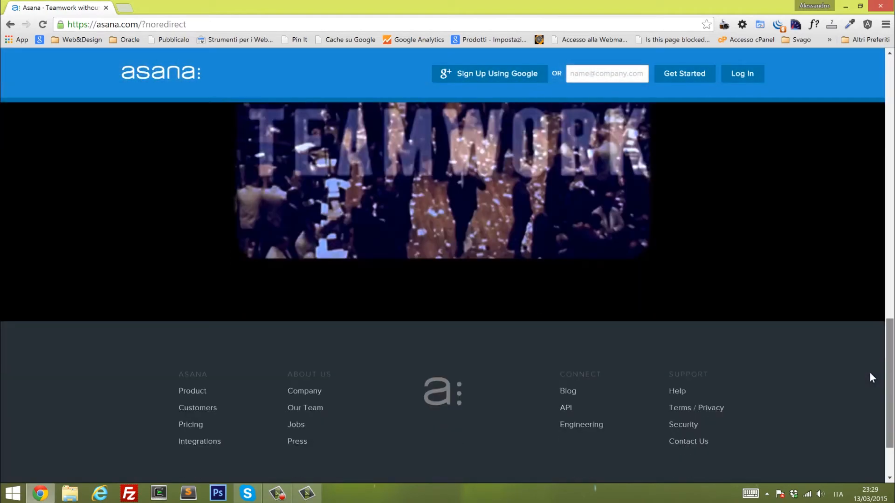
scroll(down, 3)
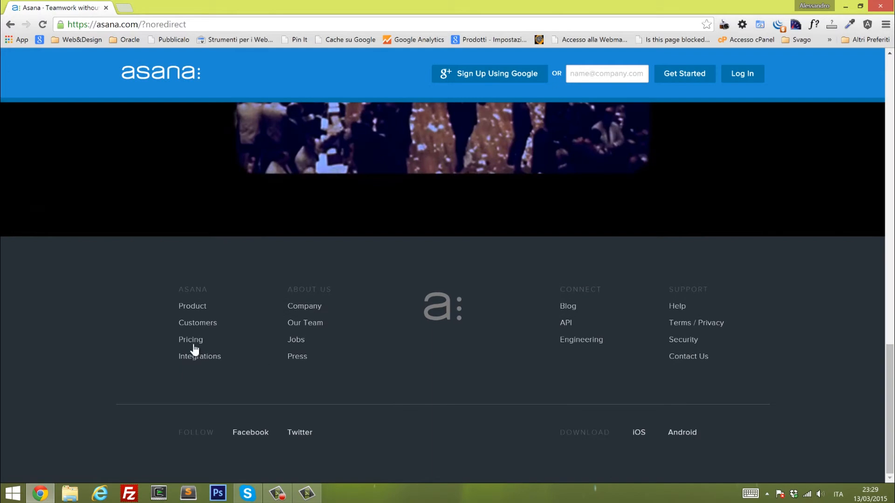
click(190, 340)
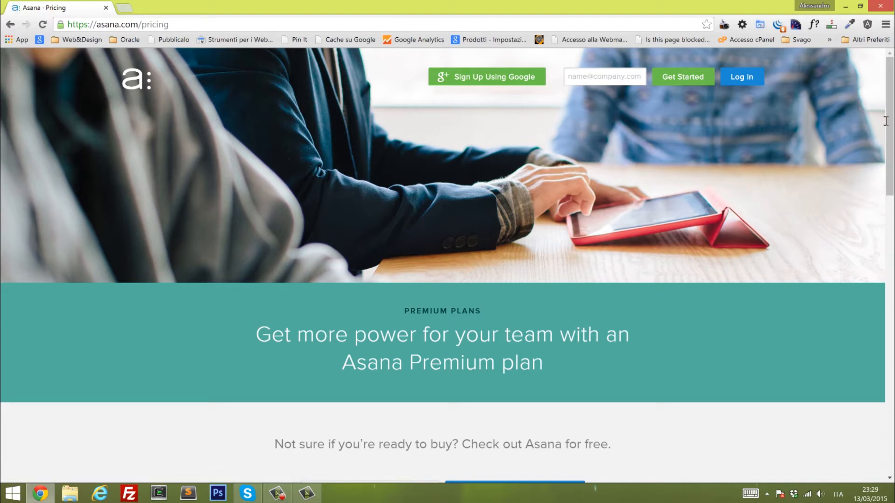
scroll(down, 3)
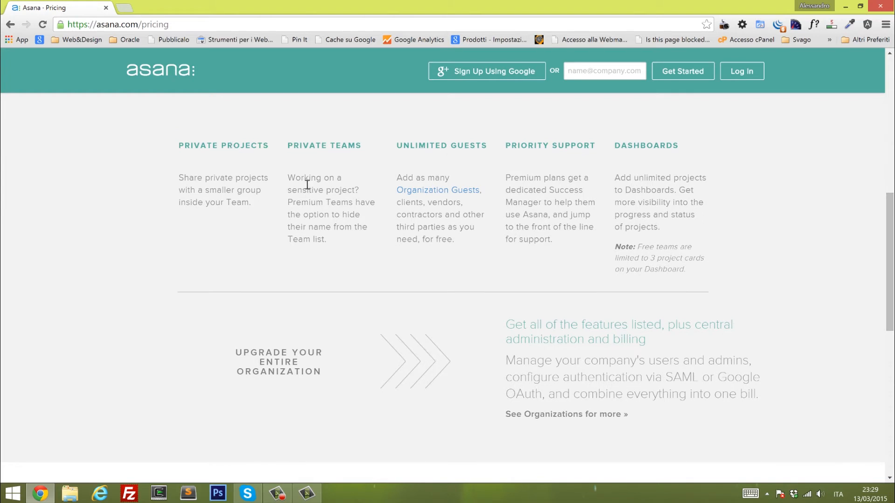
mouse_move(433, 167)
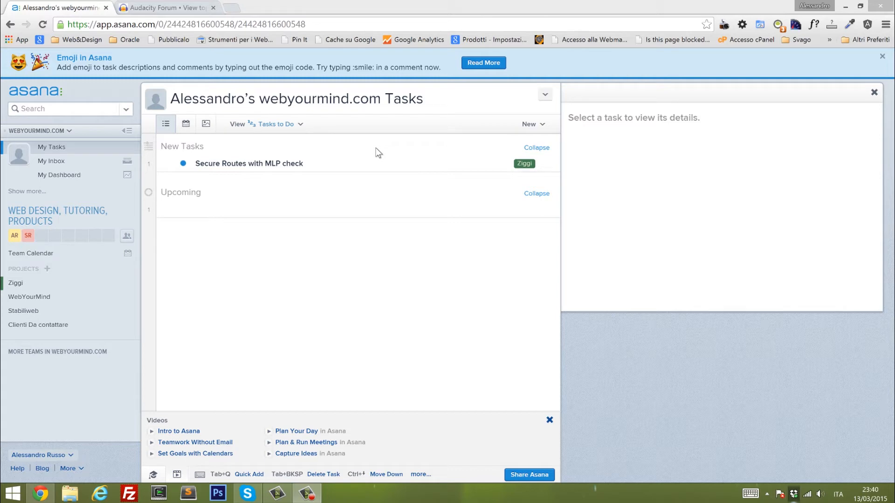
mouse_move(47, 269)
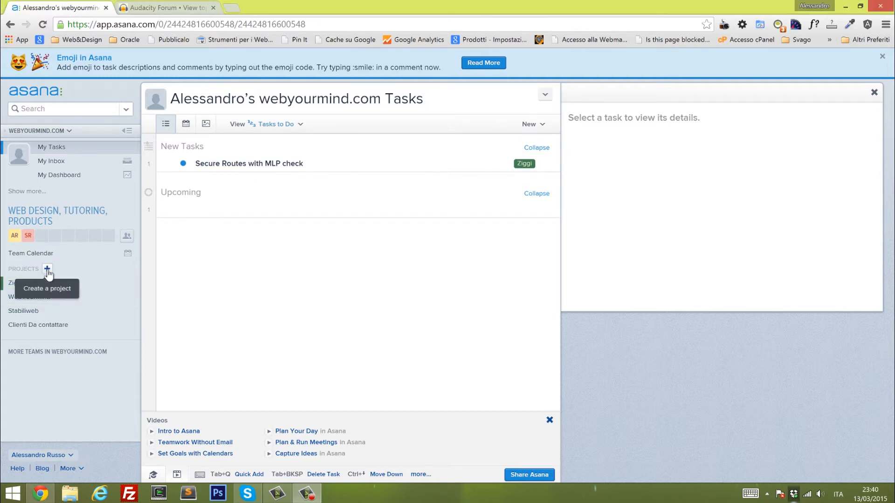
Create a project called MyProject with Private visibility in the WebYourMind workspace.
text(MyProject)
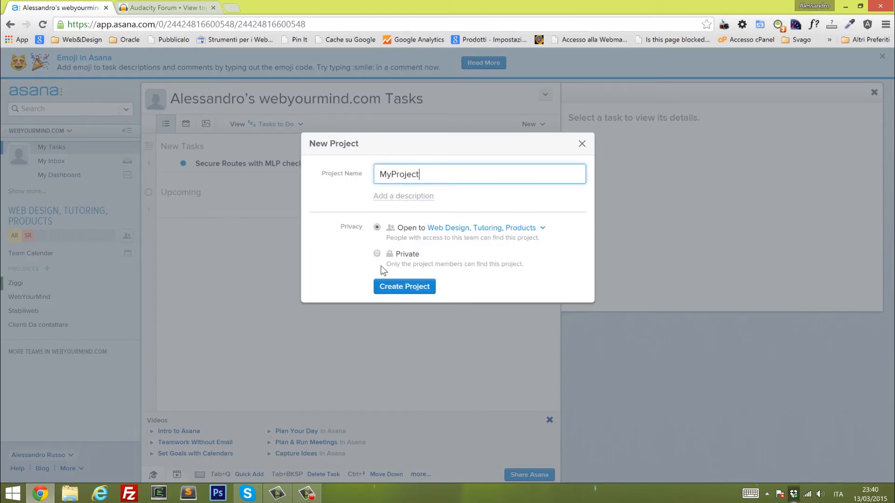
mouse_move(486, 268)
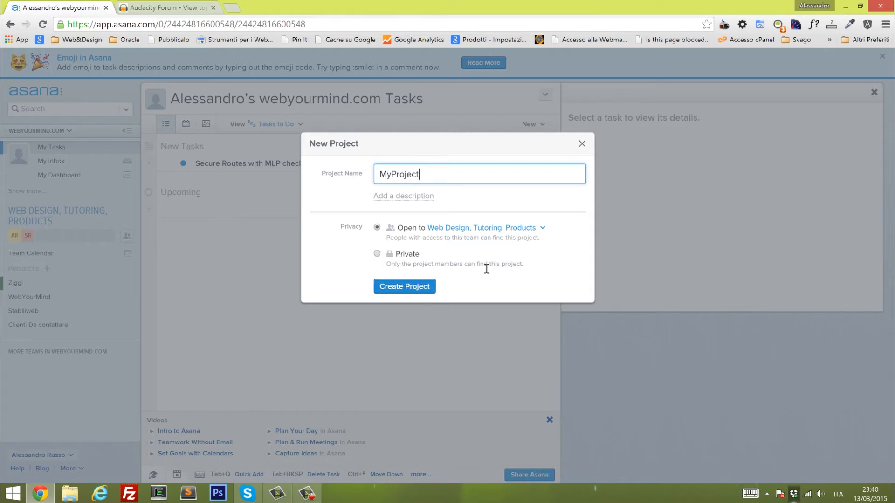
mouse_move(404, 286)
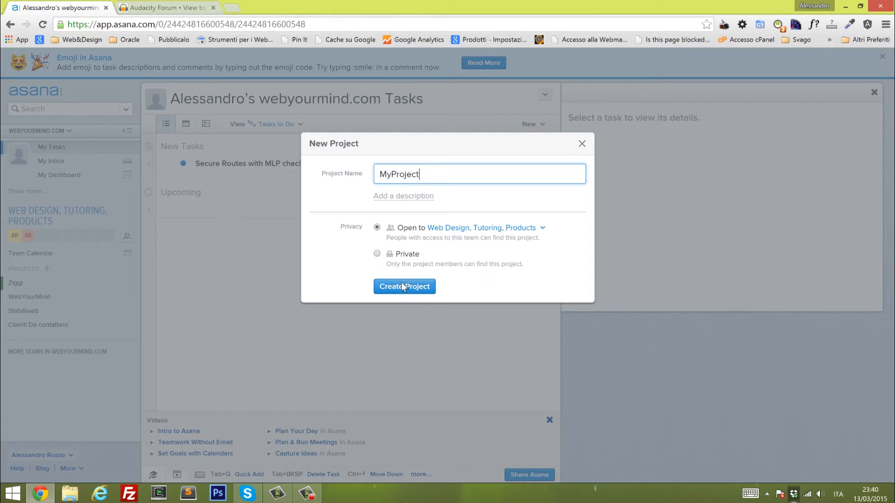
click(377, 253)
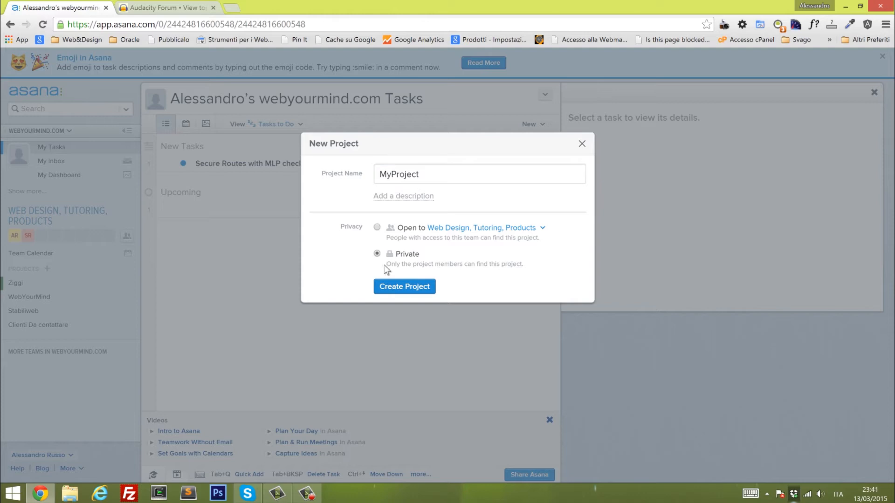
click(404, 286)
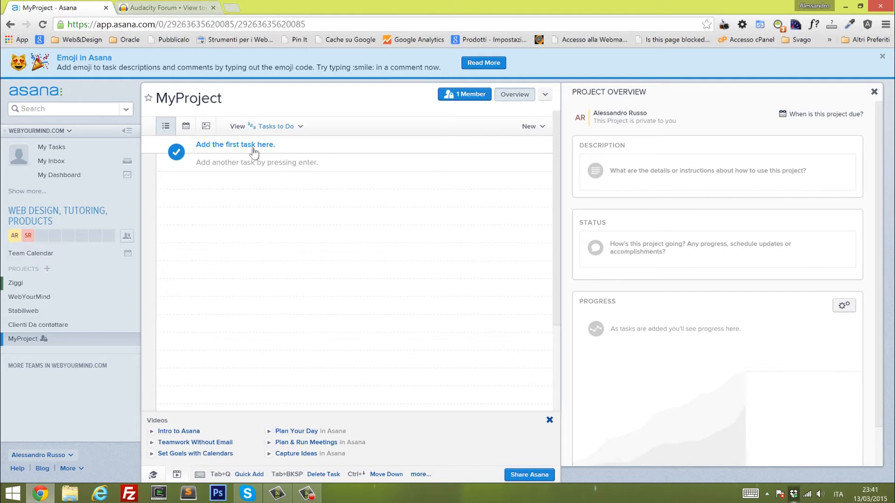
Add 'MyTask' as the first task in MyProject's task list.
click(234, 144)
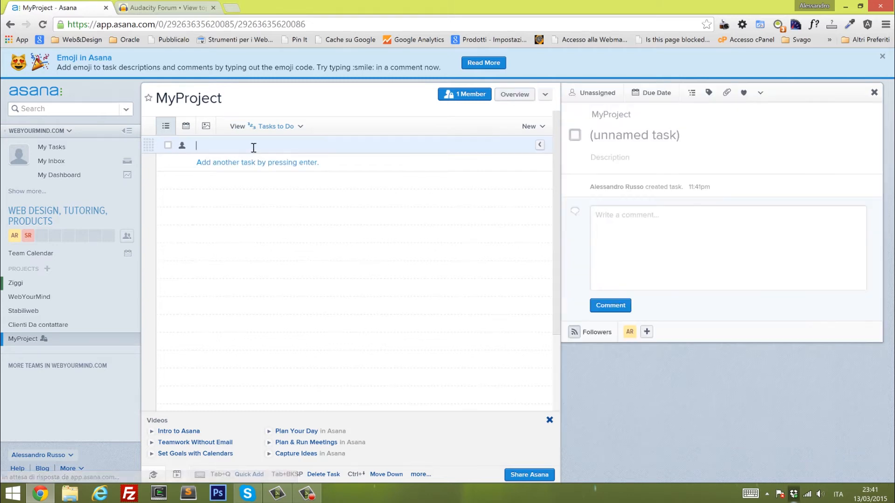
text(MyTas)
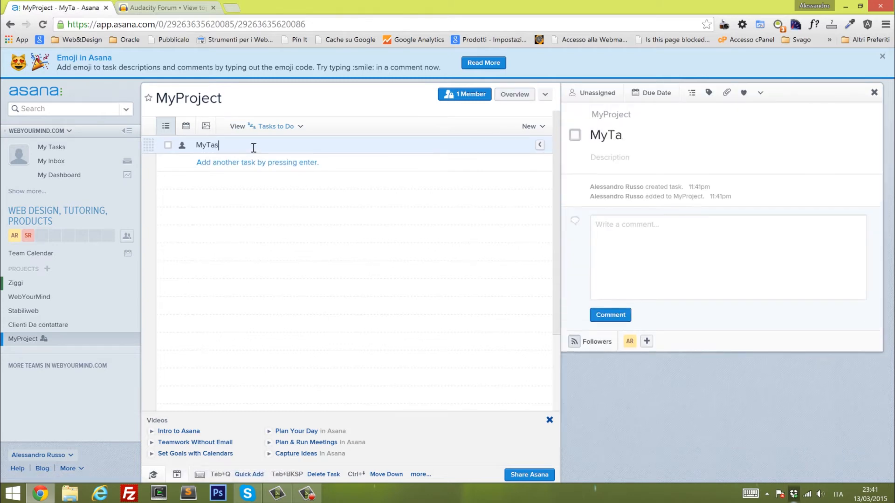
text(ksd)
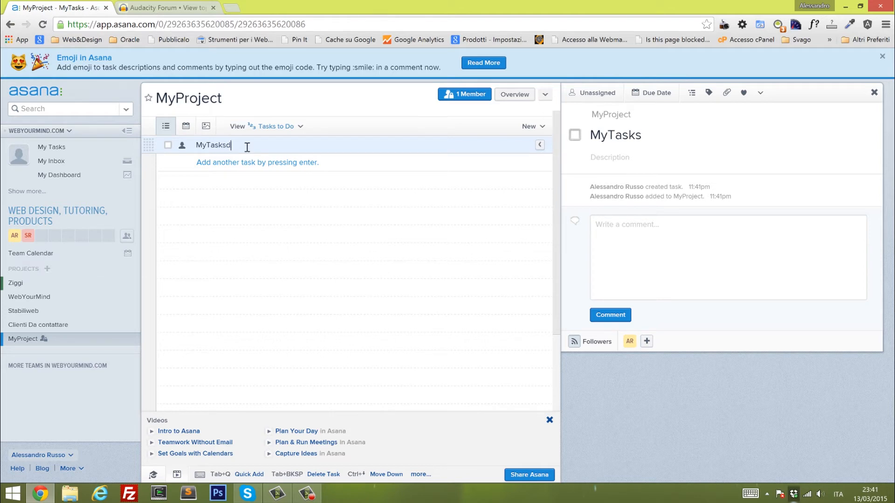
text(dnsakdnsdn)
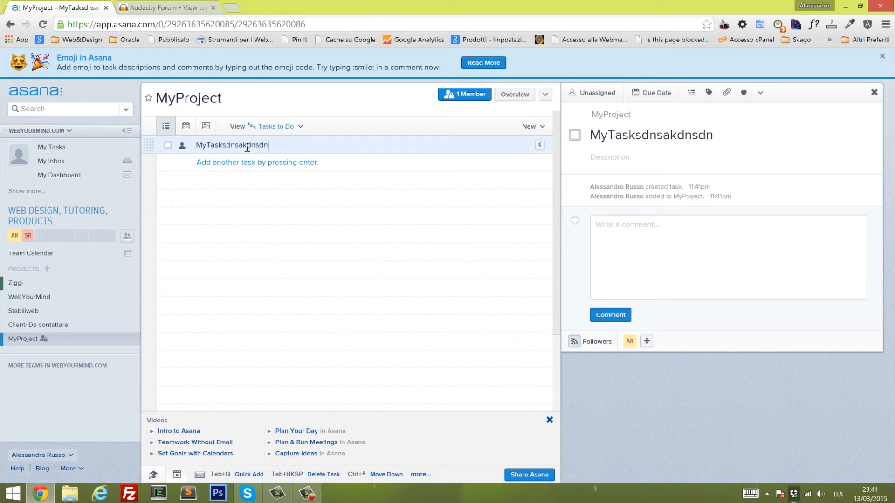
key(BackSpace)
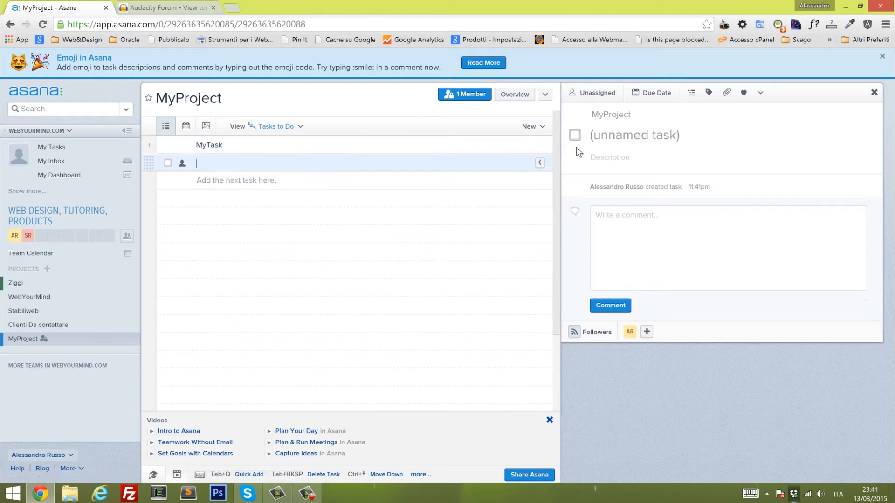
text(MyTask)
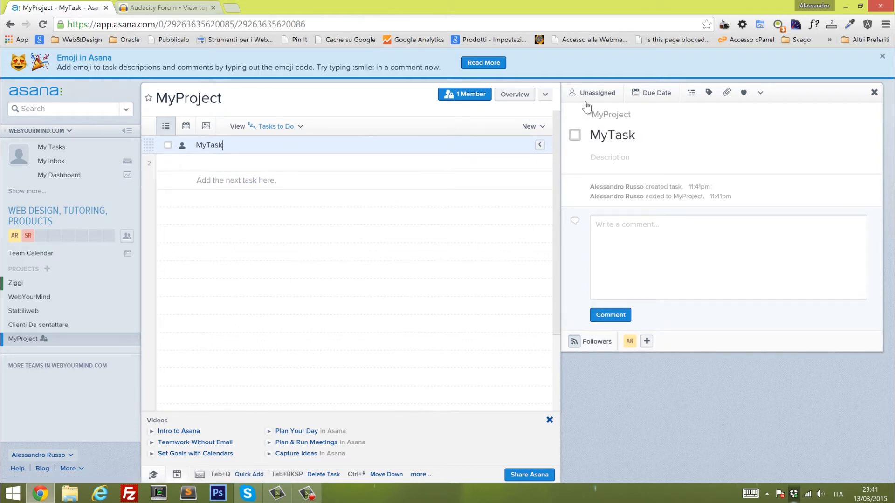
Assign MyTask to yourself and set its due date to March 11.
click(596, 92)
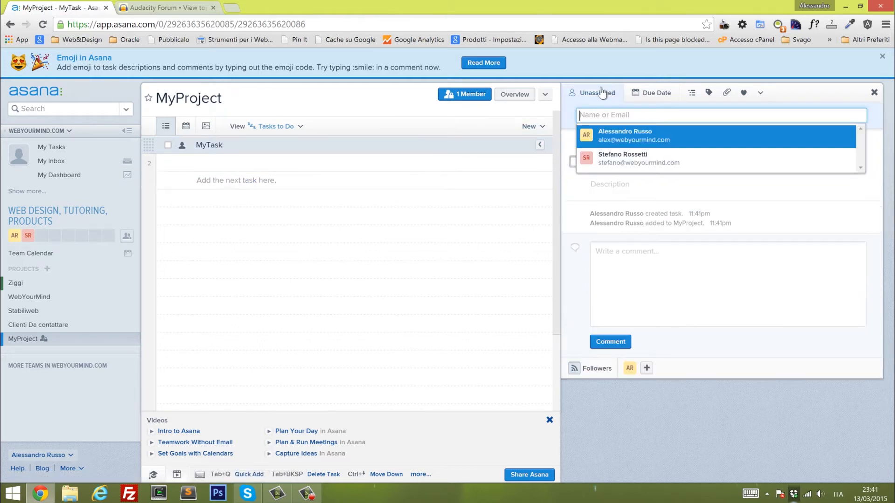
click(625, 135)
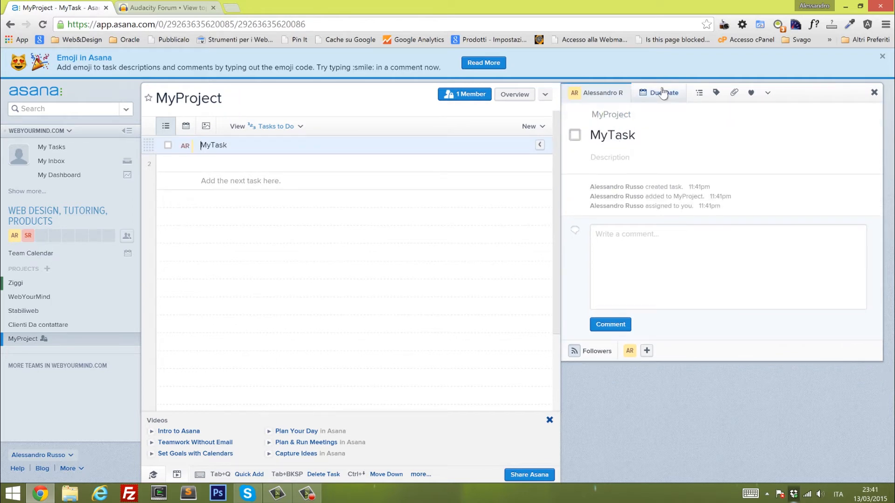
click(658, 92)
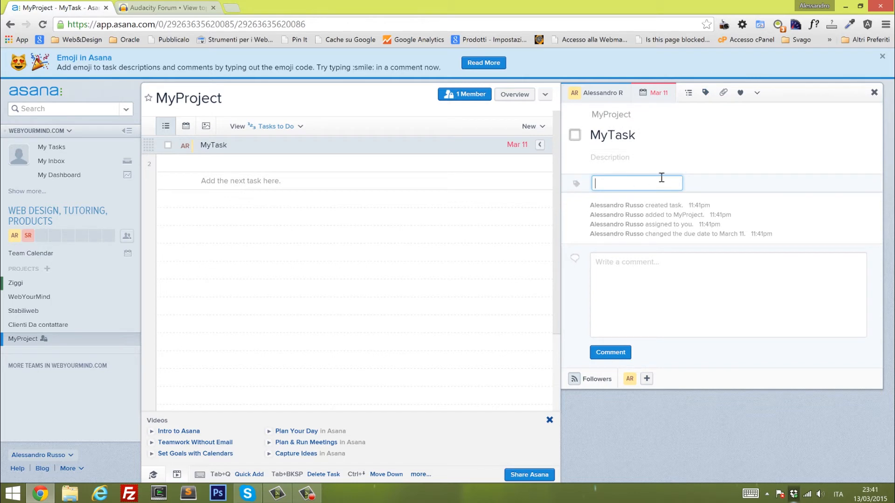
Add a short description to MyTask and post two comments.
text(MyLa)
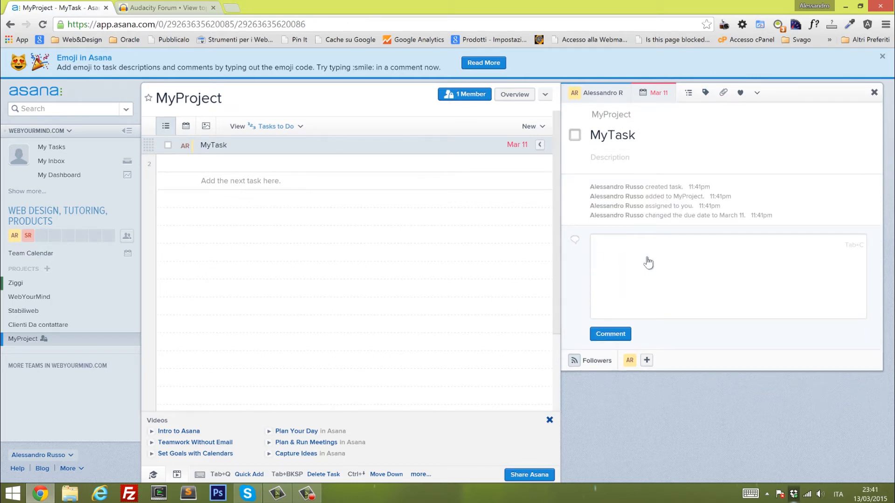
text(fdksnf)
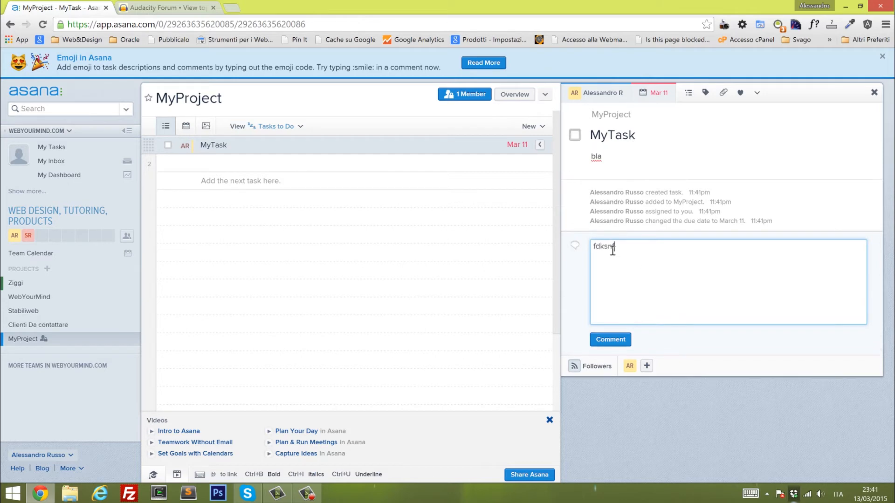
click(610, 340)
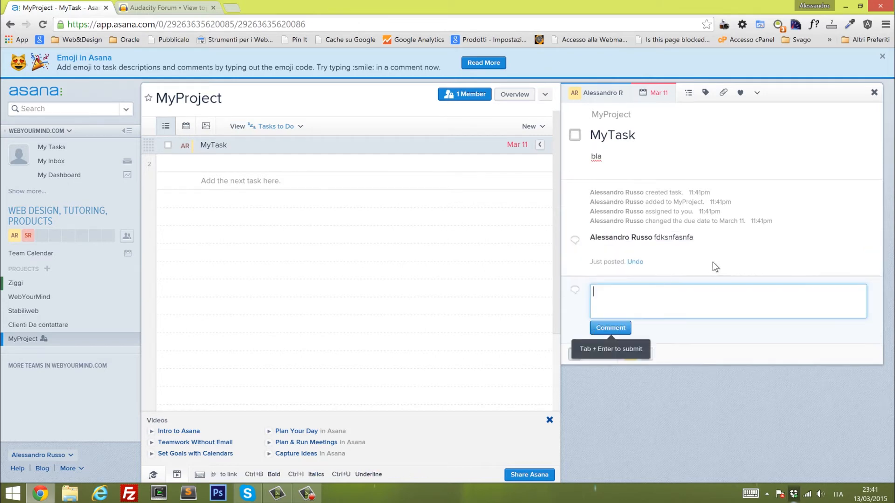
text(asdfnsdaklfn)
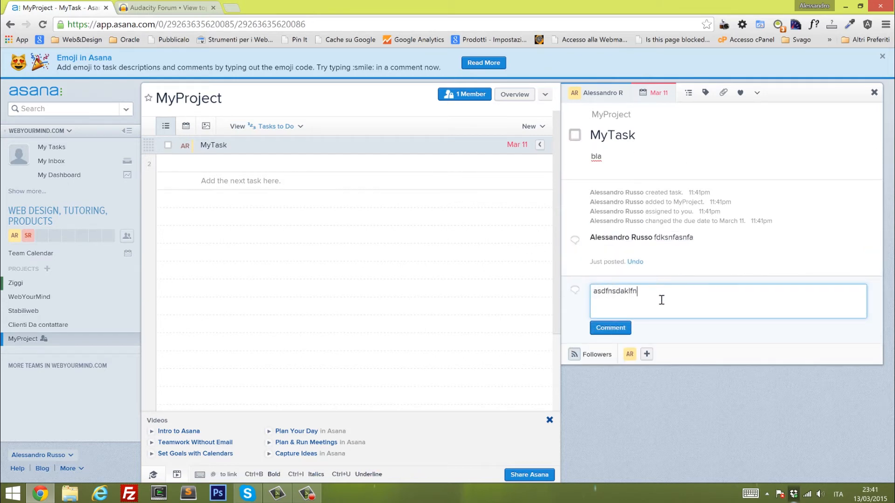
click(609, 328)
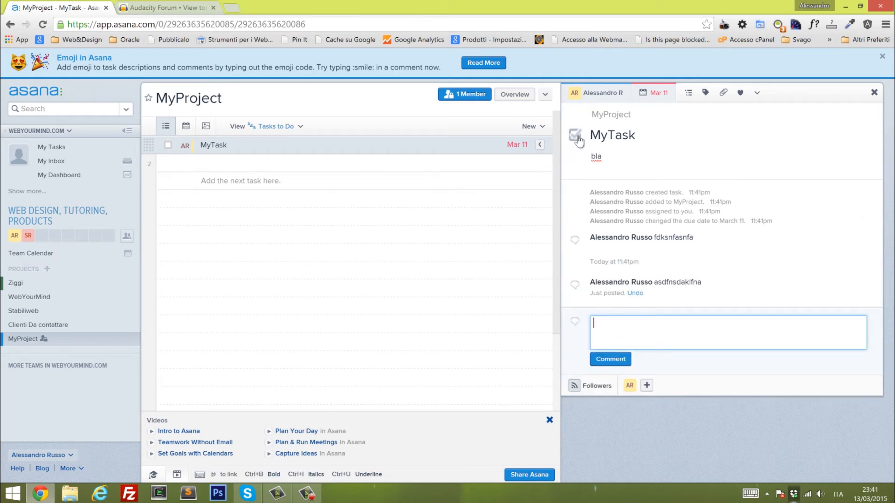
click(574, 136)
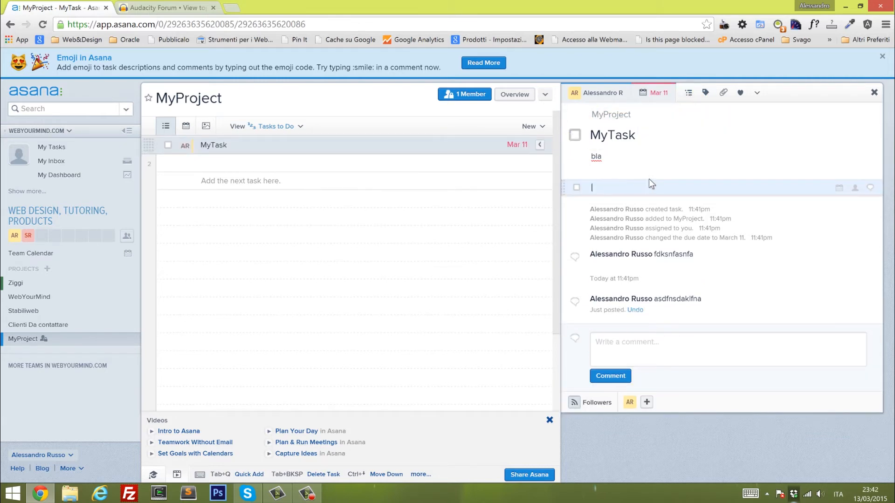
Add Subtask 1 and Subtask 2 under MyTask, open Subtask 1, and start a blank project task.
text(Subtask 1)
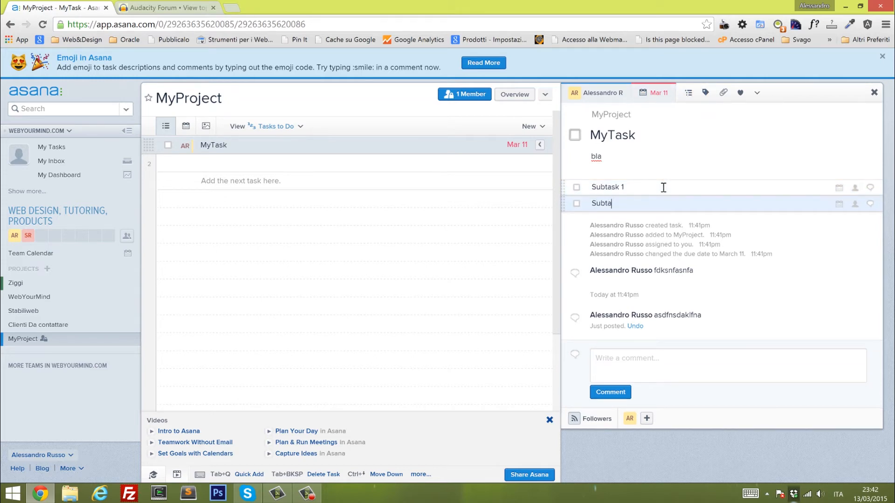
key(enter)
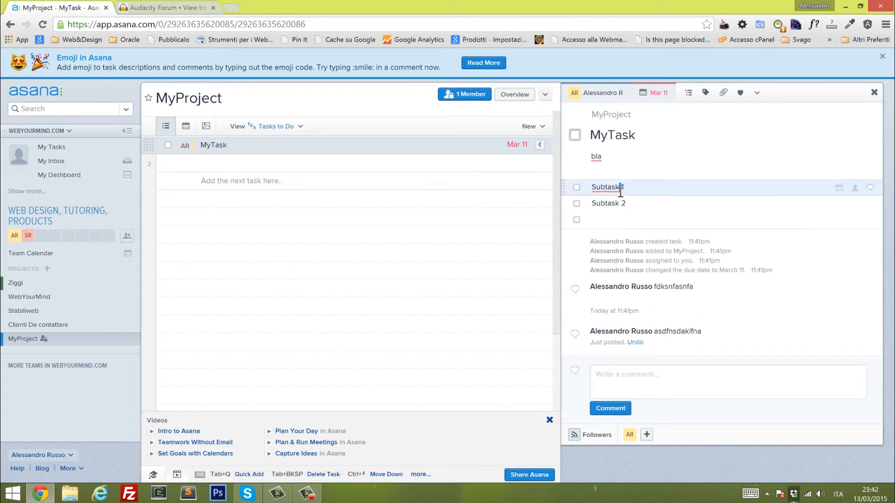
click(854, 187)
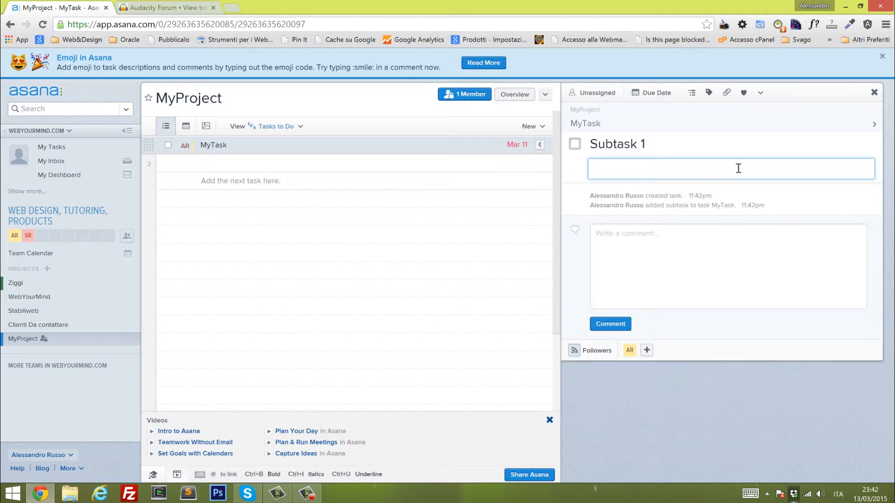
click(299, 210)
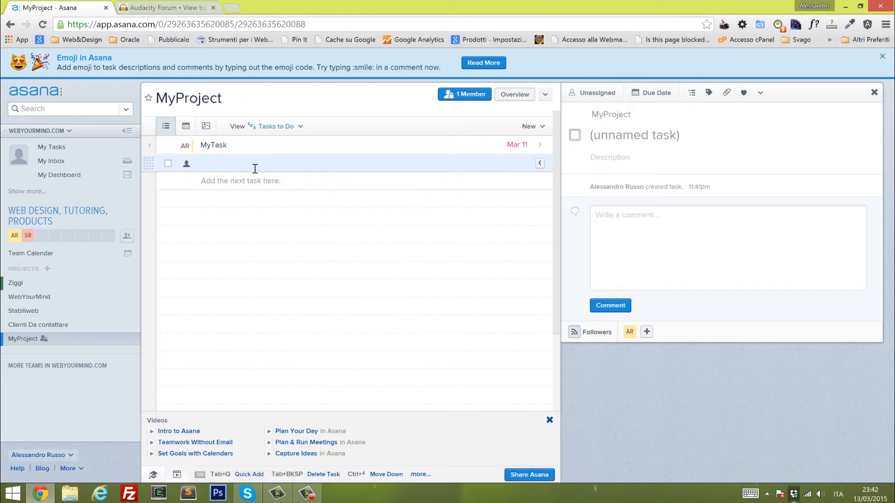
Enter 'MySection:' as a section header with the task 'bla bla' beneath it.
click(257, 163)
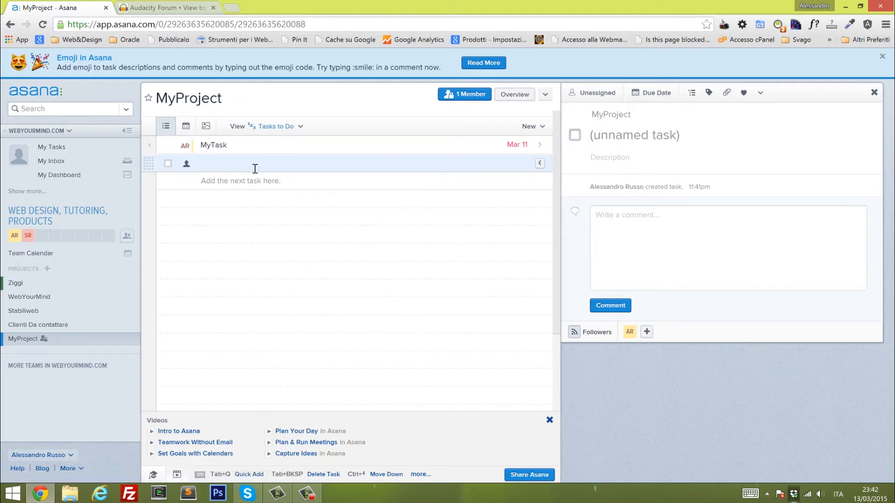
text(MyTa)
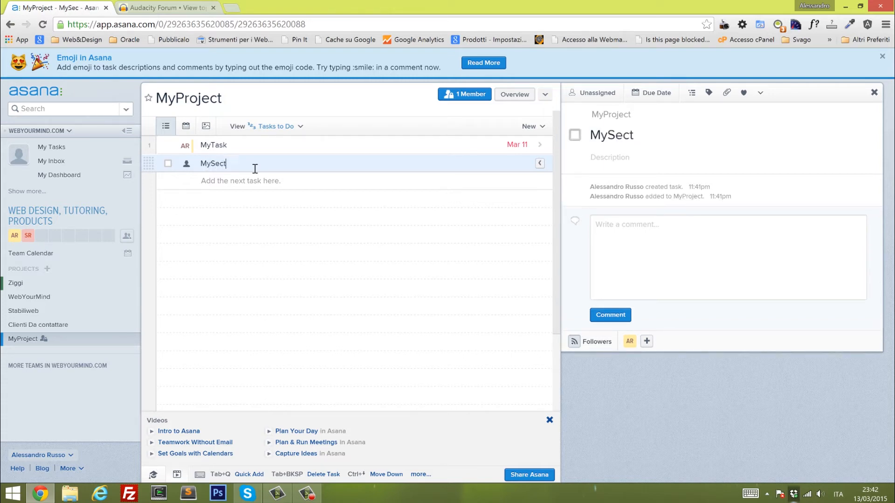
text(ionç)
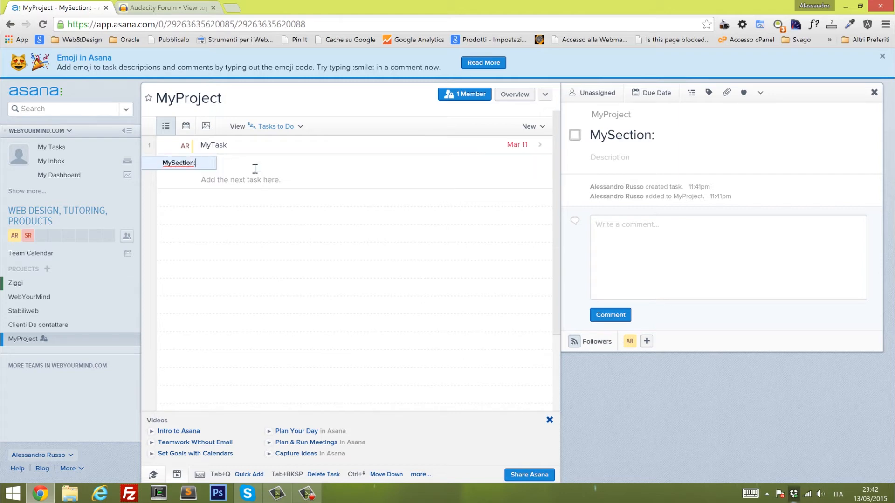
text(bla bla)
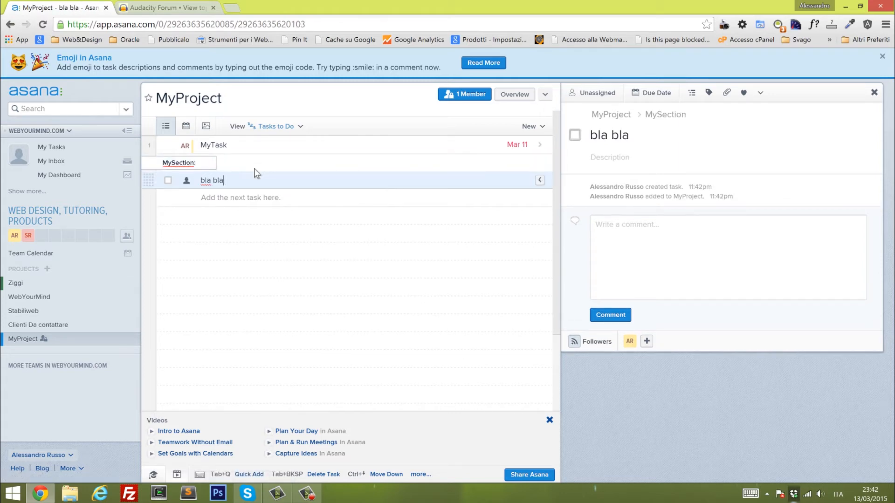
key(enter)
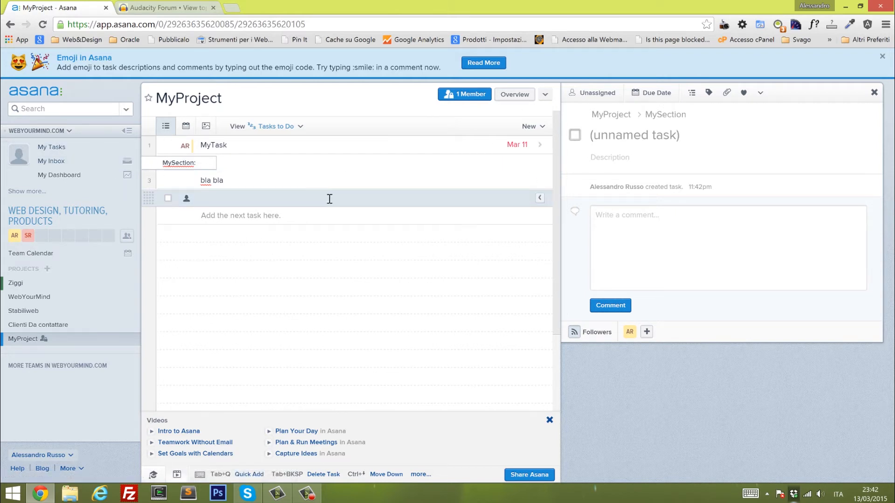
Open MyProject's Add Tasks by Email dialog to see its task-emailing address.
click(544, 94)
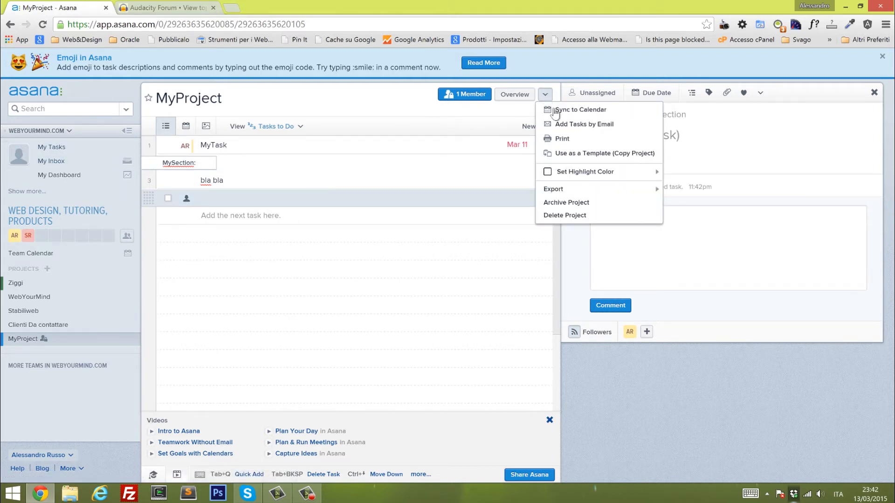
click(583, 124)
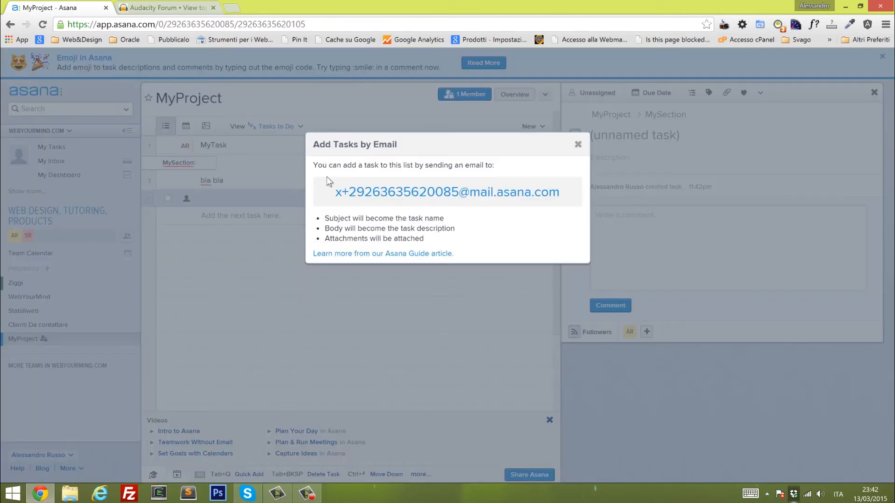
mouse_move(352, 187)
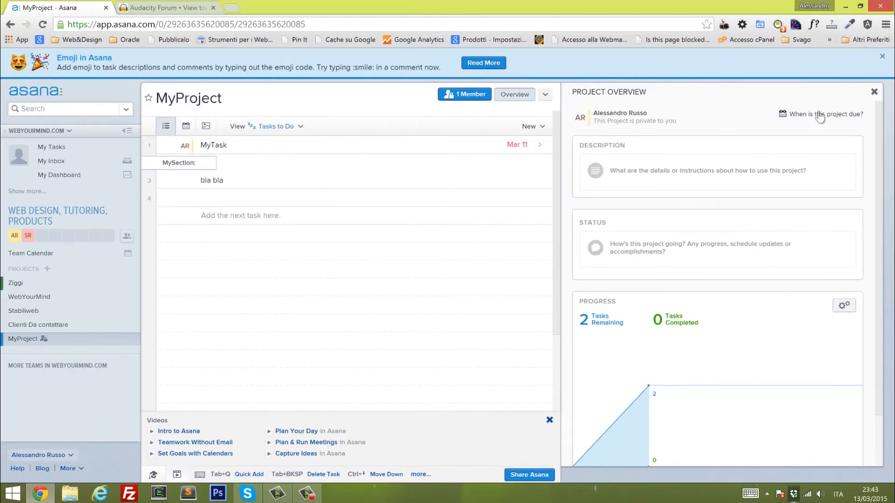
Set MyProject's due date to today.
click(824, 114)
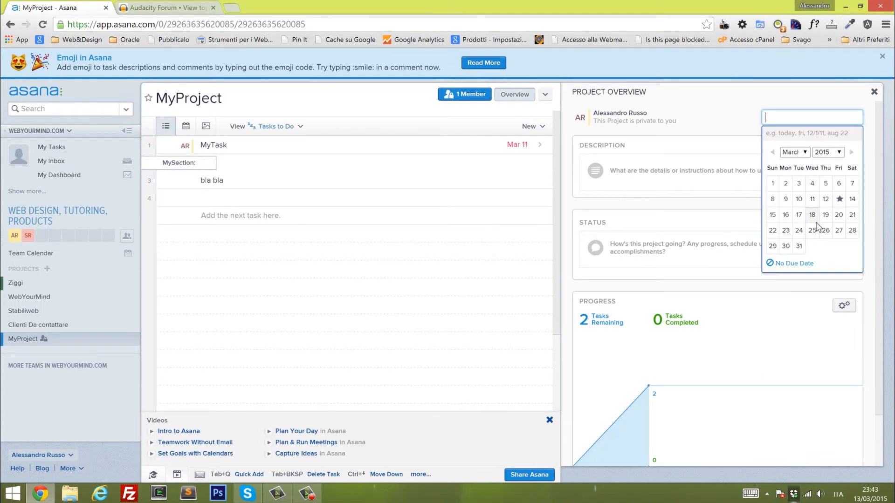
click(812, 230)
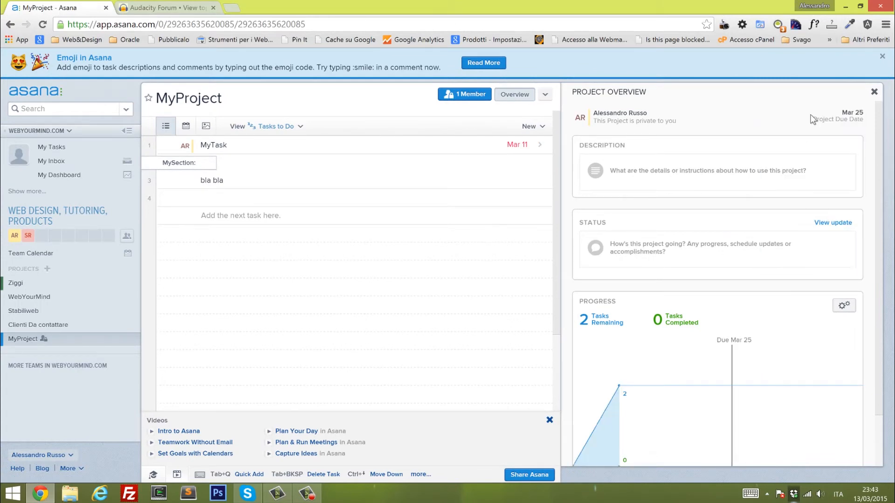
click(839, 119)
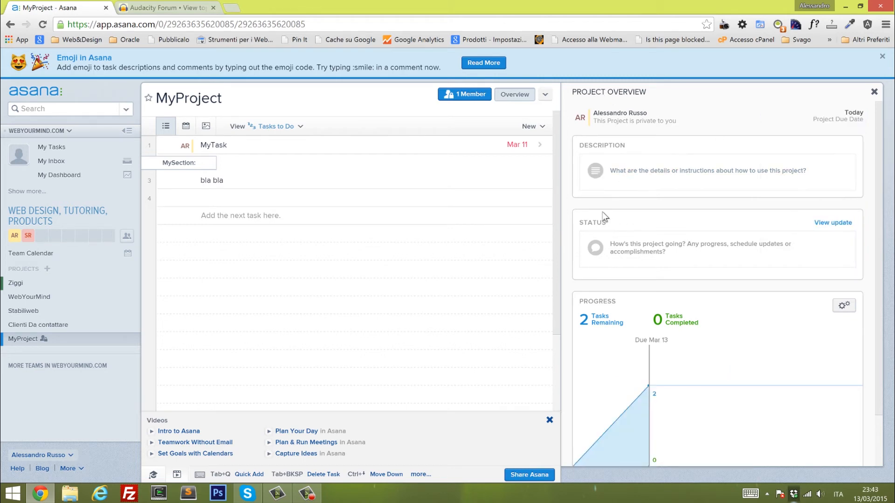
Describe the project as 'My Project is cool!' and begin a status update.
click(716, 171)
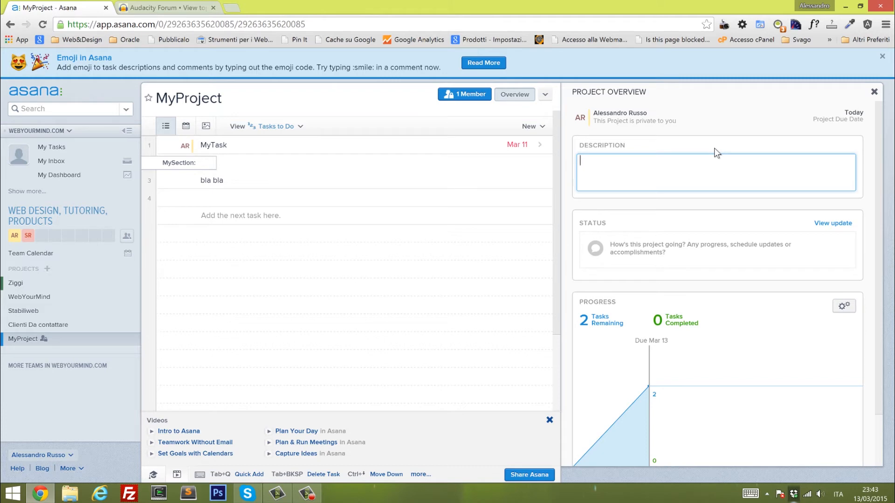
text(My Project is)
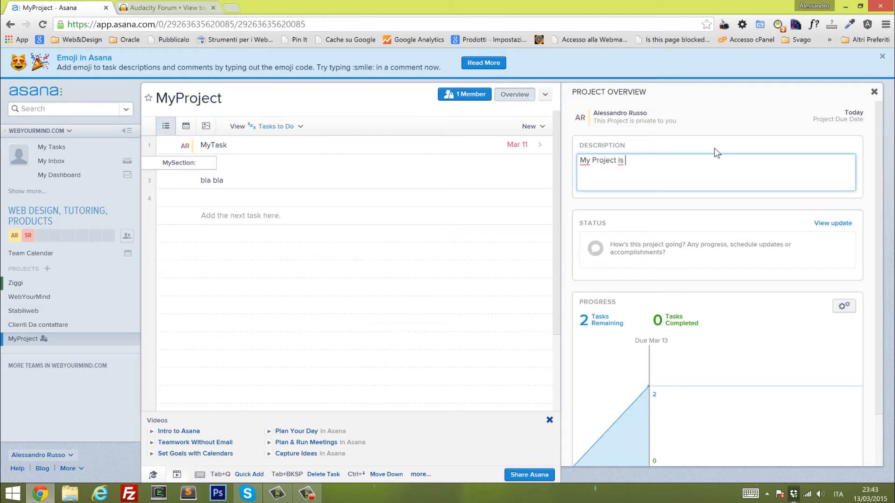
text(cool!)
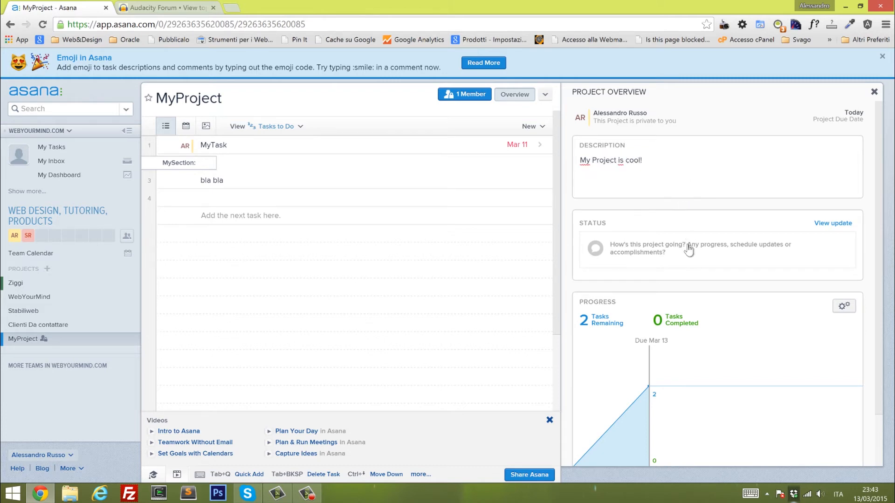
click(699, 247)
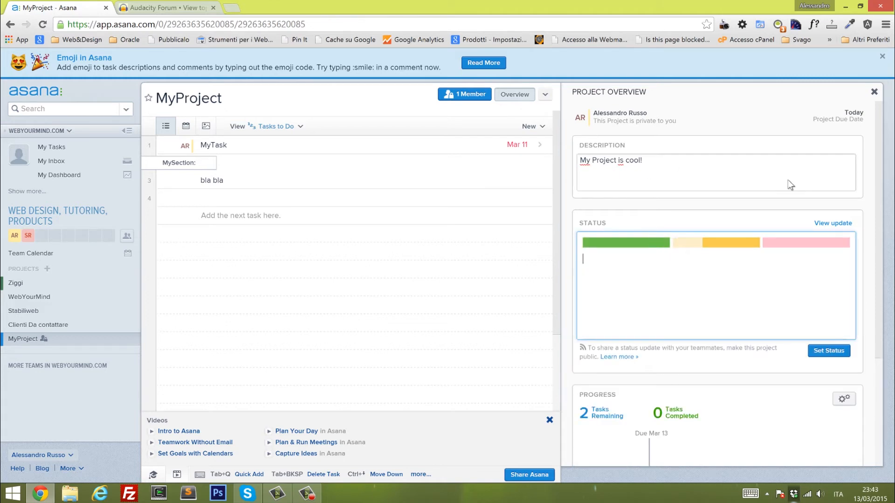
right_click(620, 382)
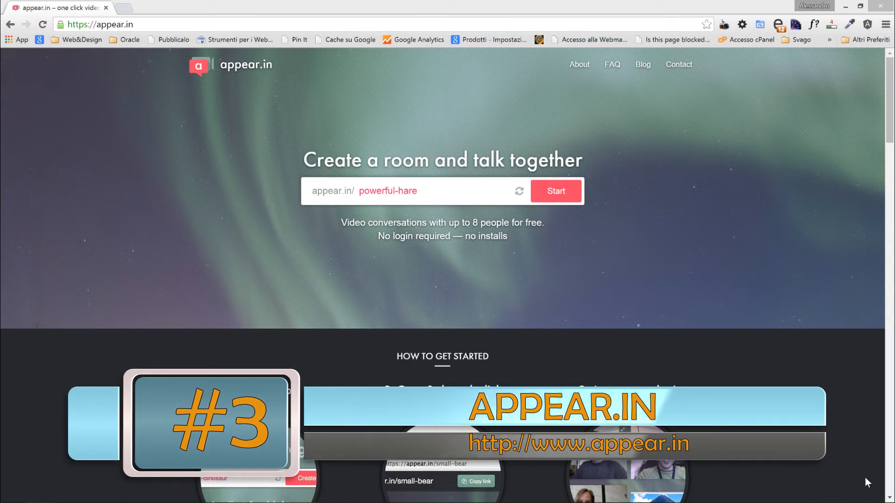
Skip the random name suggestions and create an appear.in room named wymtuts.
click(518, 191)
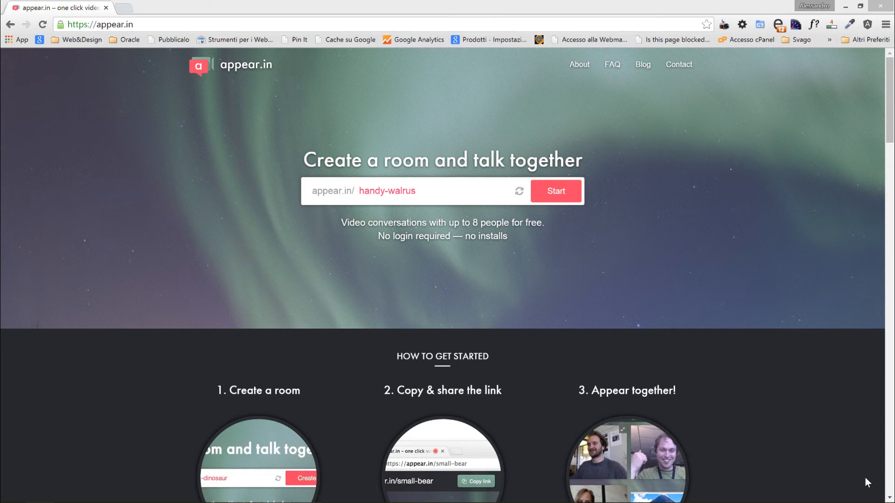
click(518, 190)
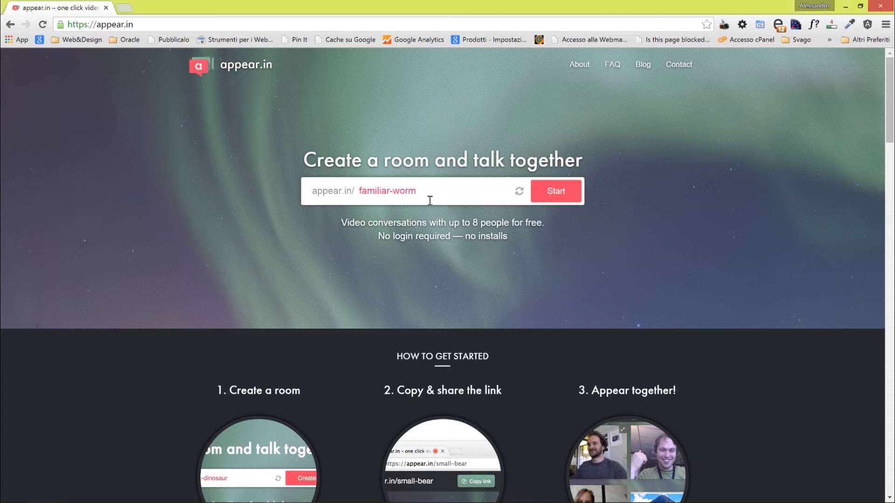
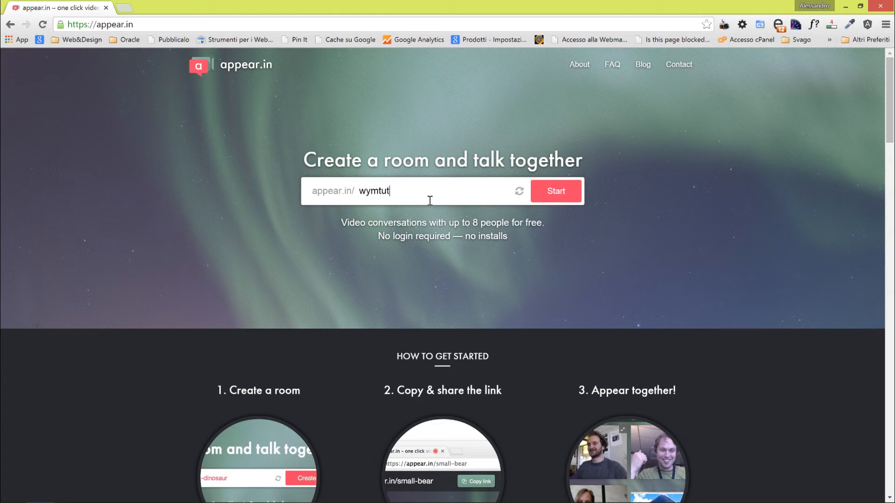
click(555, 191)
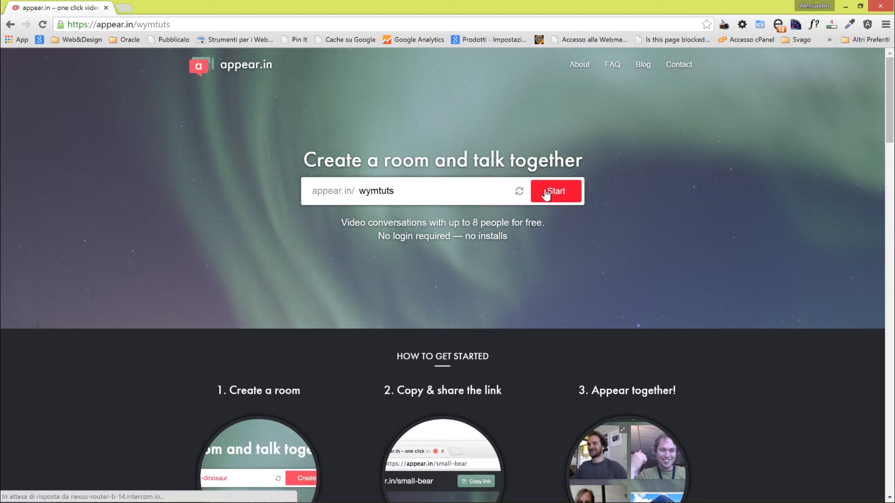
Enter the wymtuts room, view the claim-room owner benefits, and lock the room.
click(554, 191)
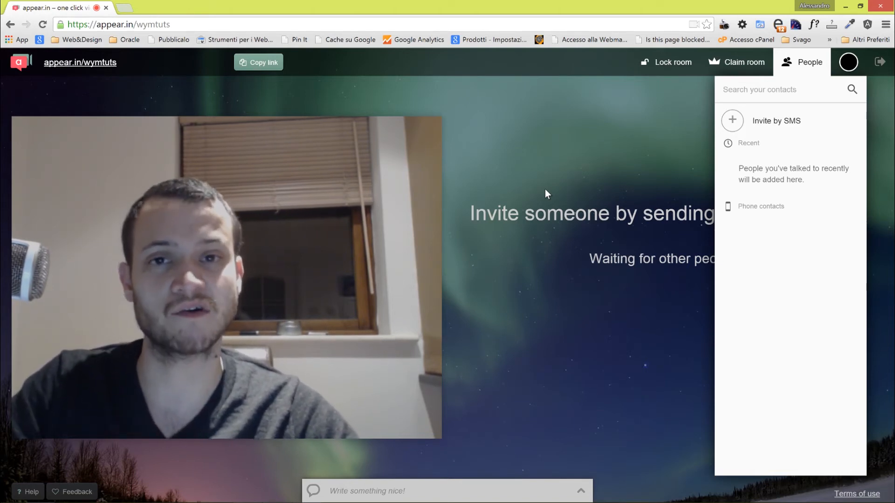
mouse_move(666, 62)
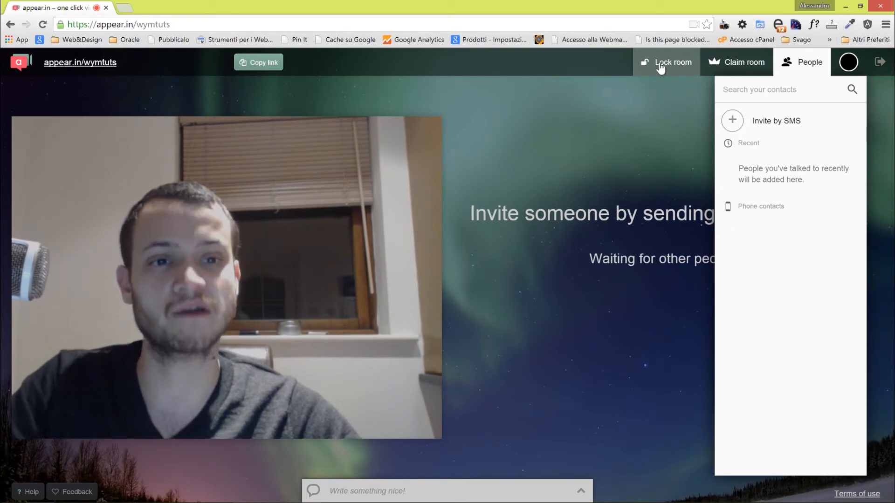
mouse_move(725, 69)
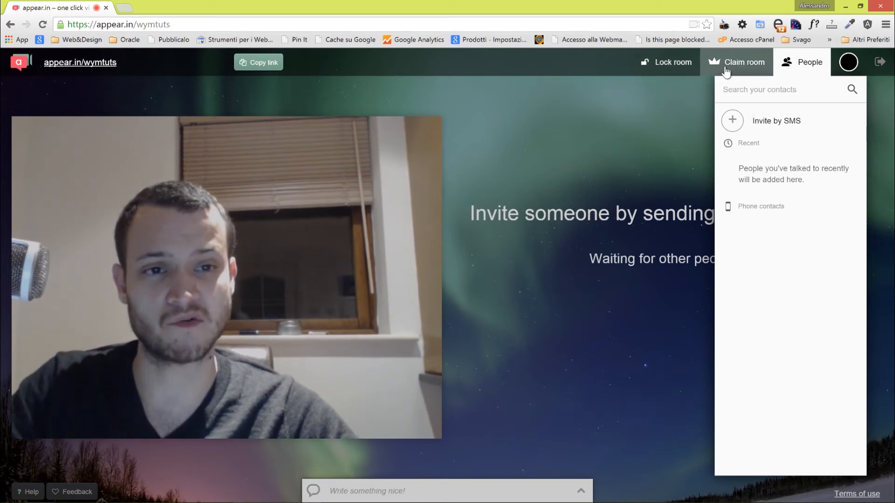
click(743, 62)
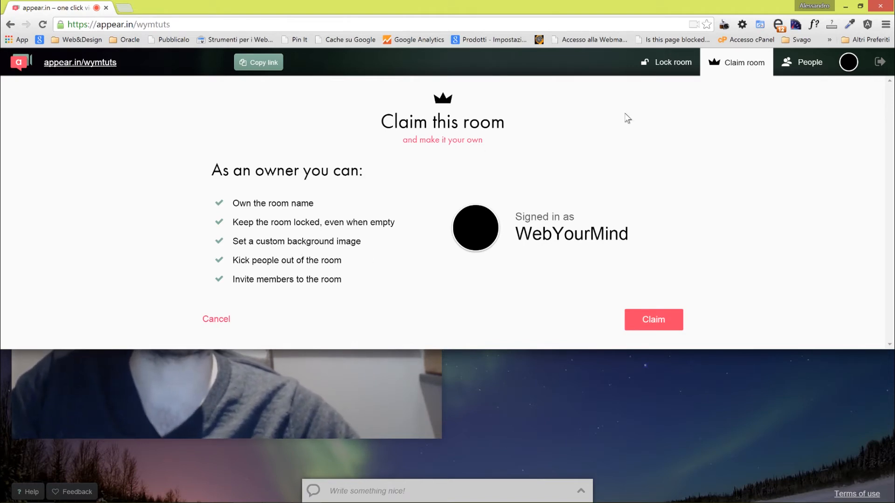
click(666, 61)
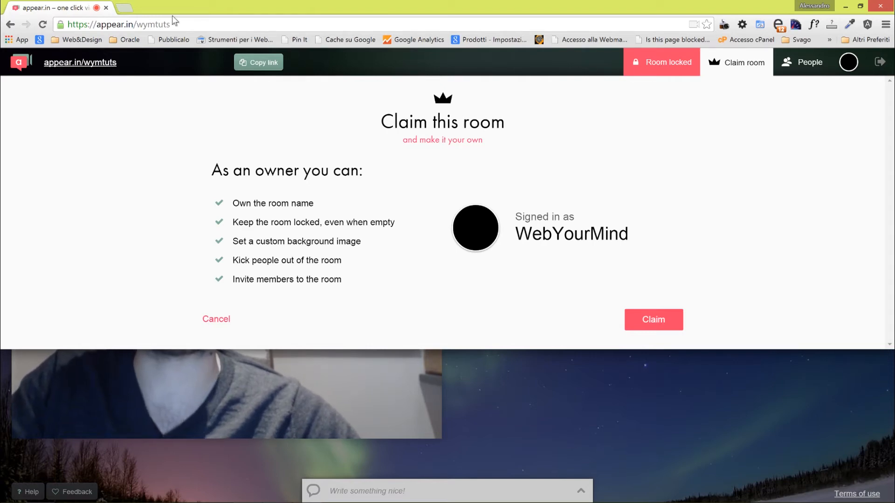
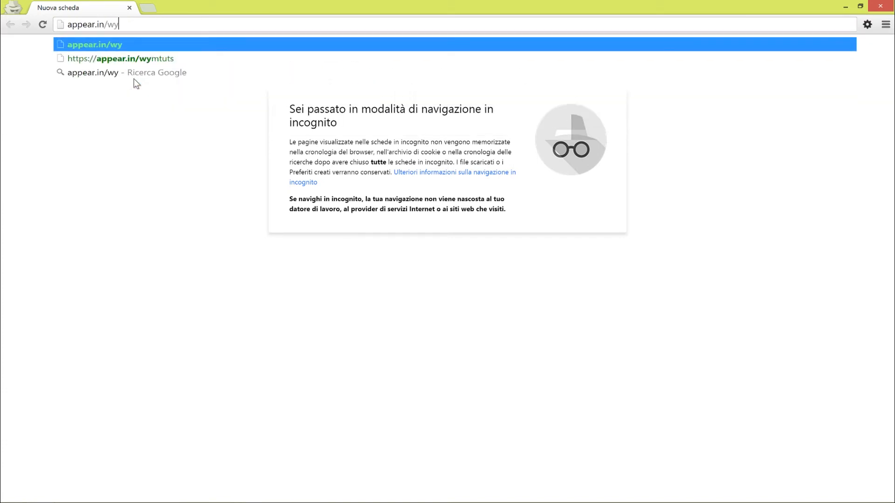
click(120, 59)
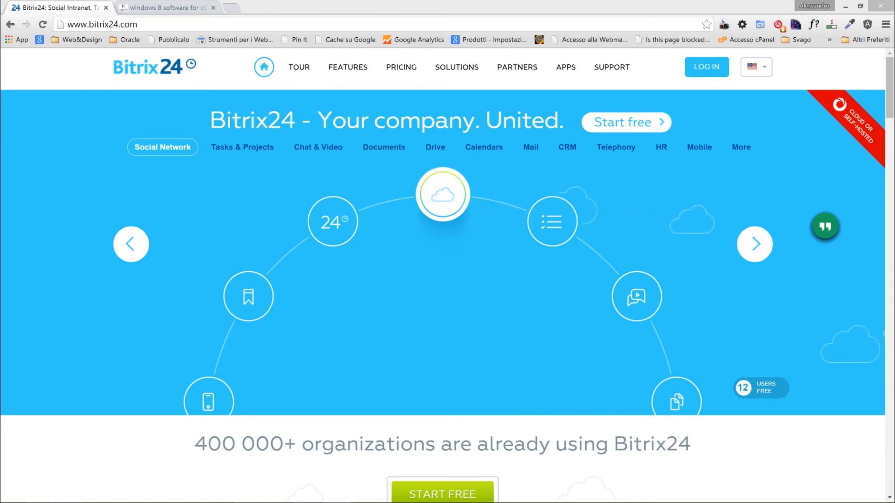
mouse_move(325, 71)
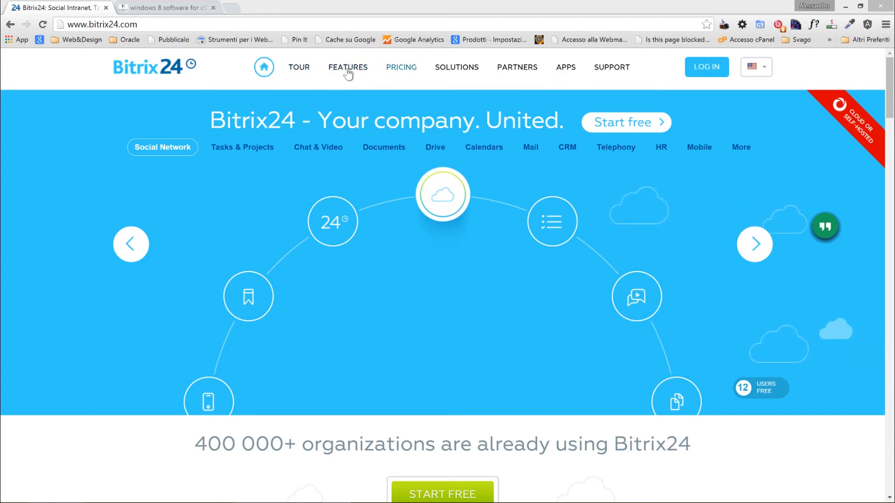
Review Bitrix24's Free, Standard ($99) and Professional ($199) plan comparison.
click(400, 66)
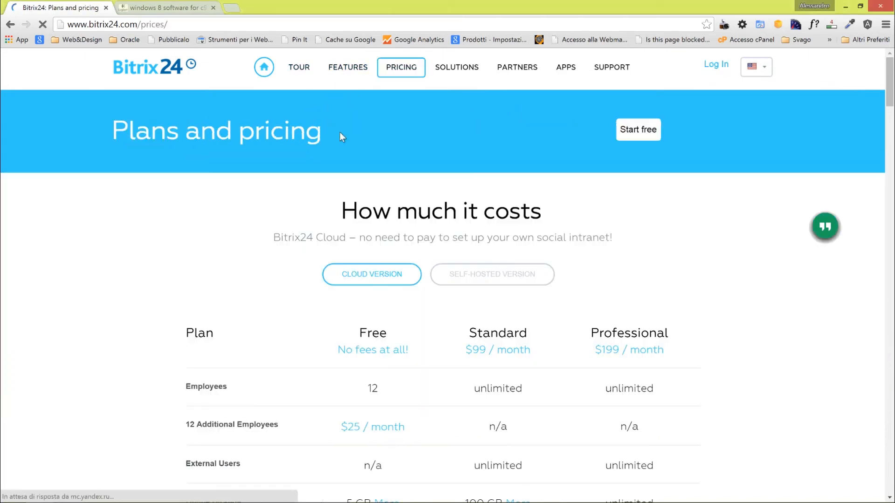
scroll(down, 3)
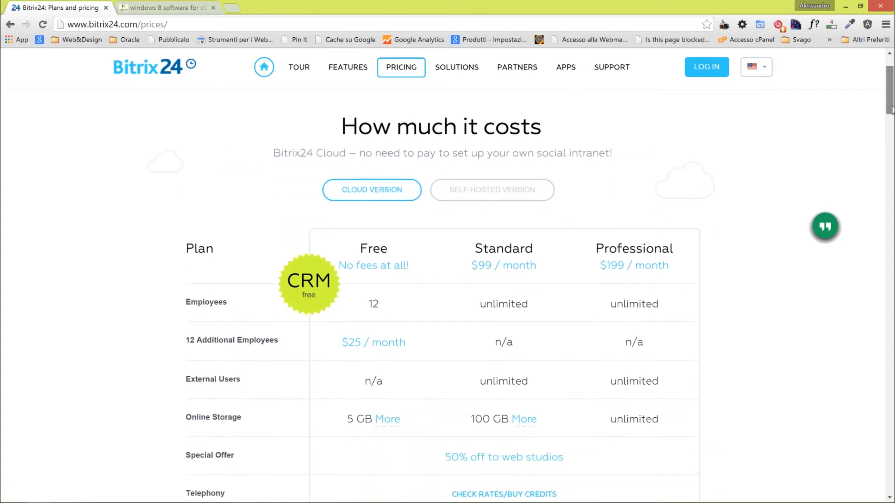
scroll(down, 3)
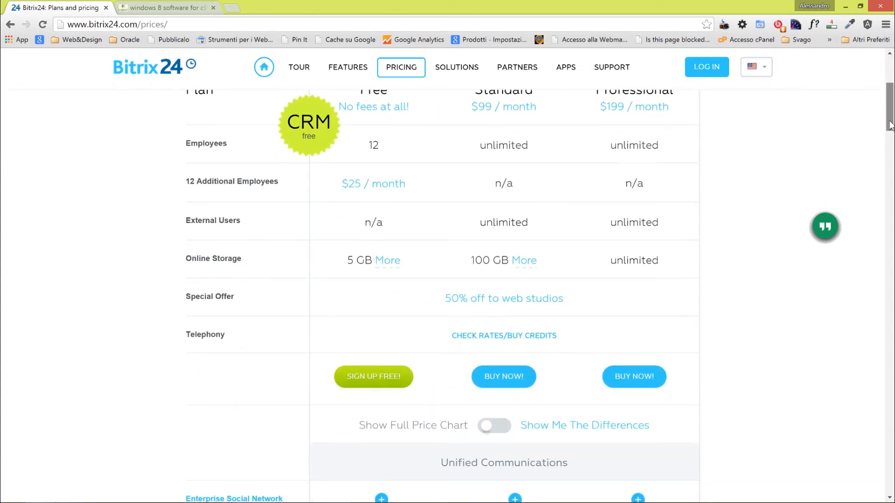
scroll(down, 3)
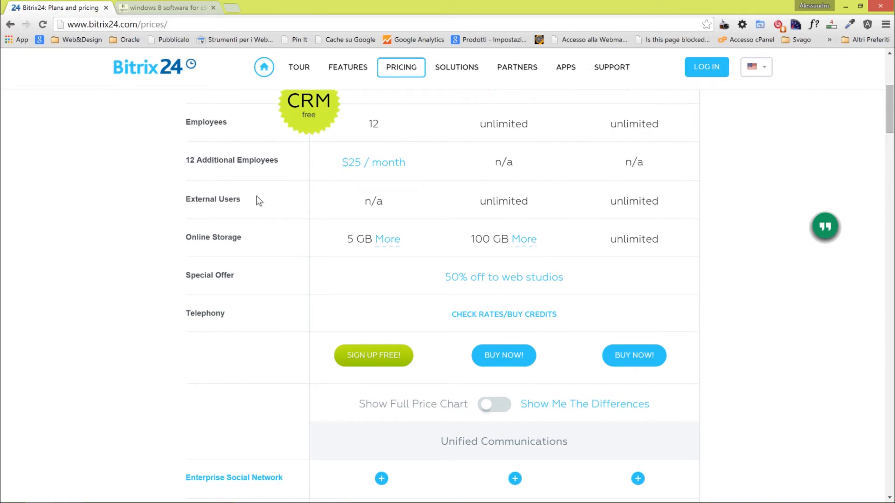
mouse_move(847, 137)
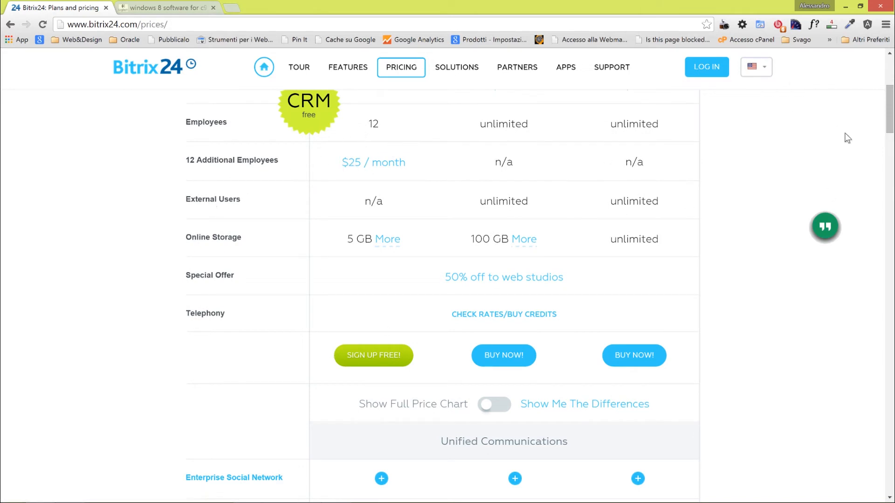
scroll(down, 3)
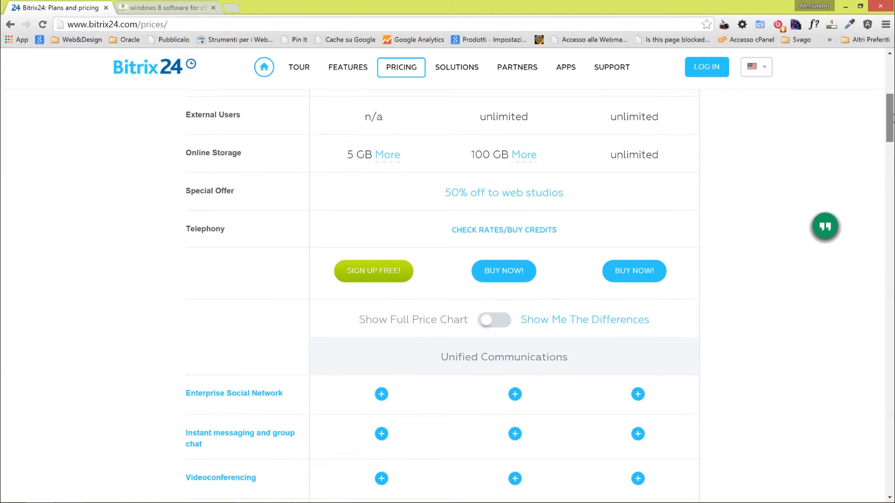
scroll(down, 3)
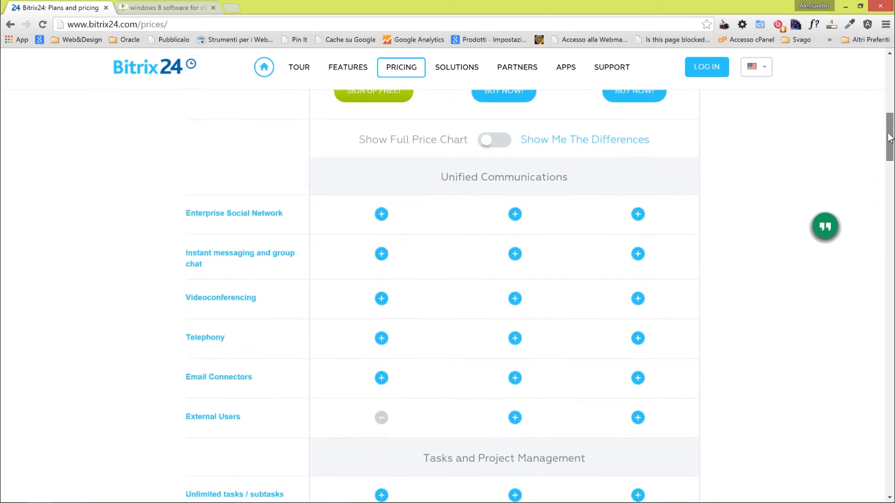
scroll(down, 3)
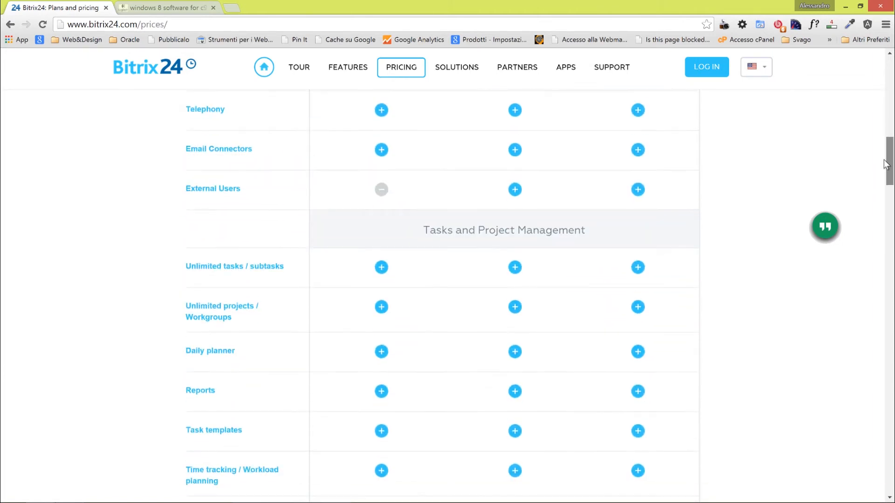
scroll(down, 3)
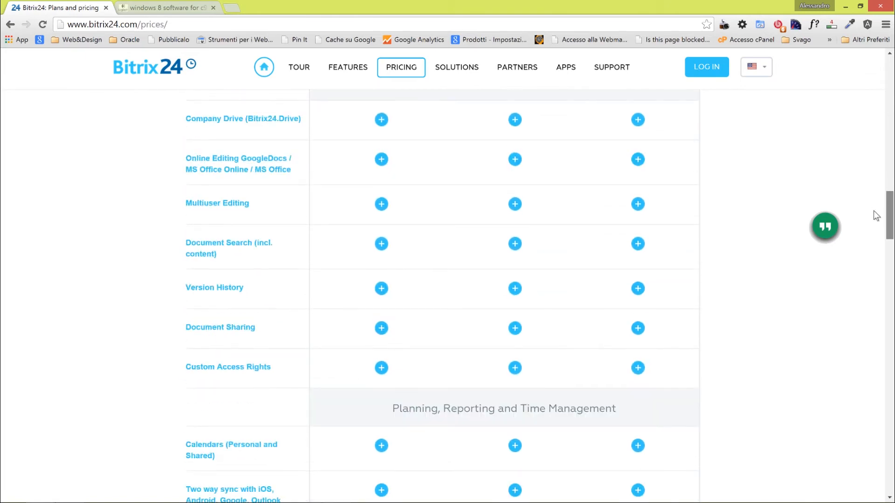
scroll(down, 3)
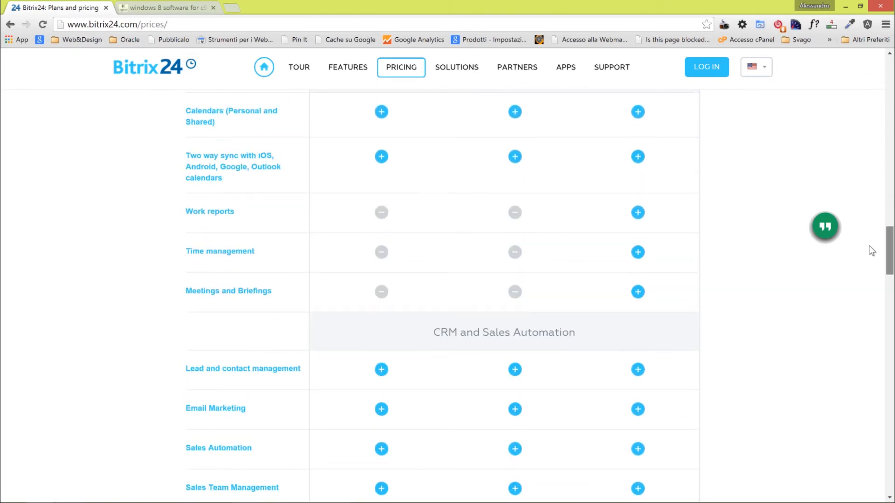
scroll(down, 3)
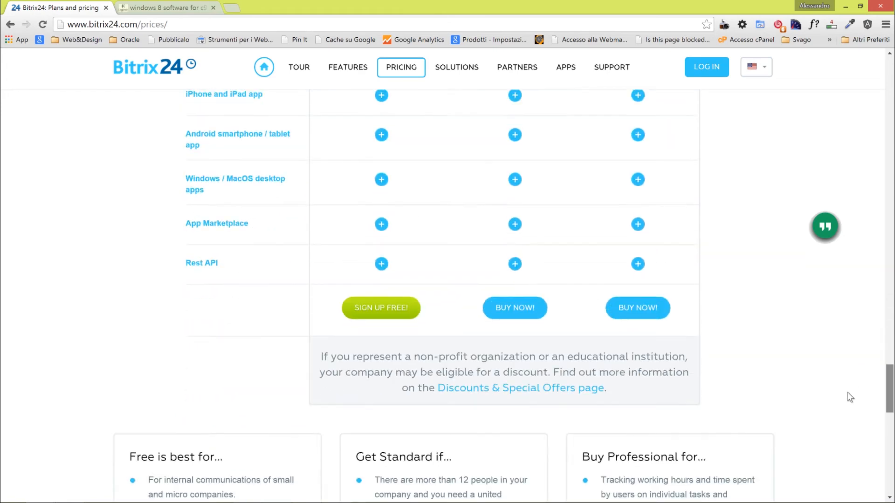
scroll(up, 3)
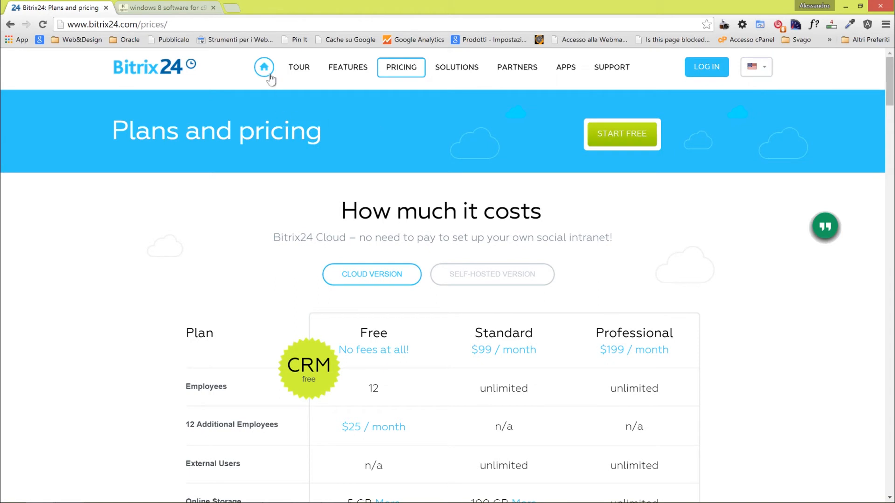
Browse the Bitrix24 tour's feature sections, including document management and Bitrix24.Drive.
click(264, 67)
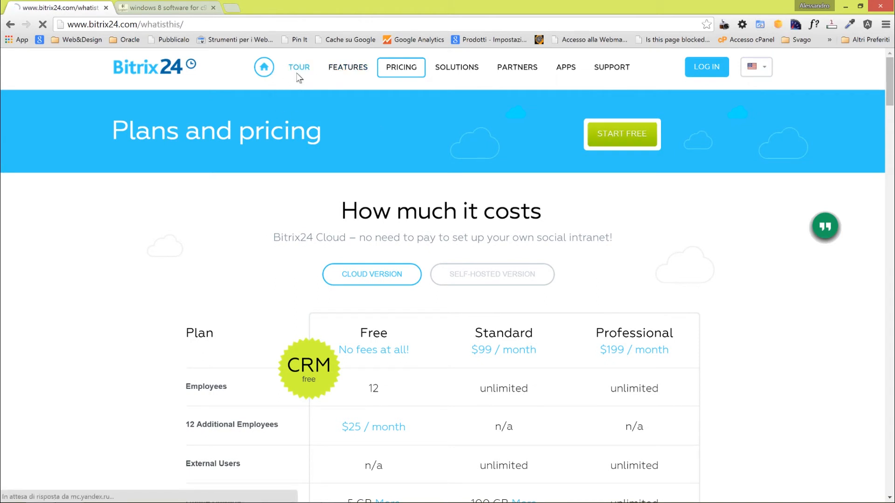
click(298, 66)
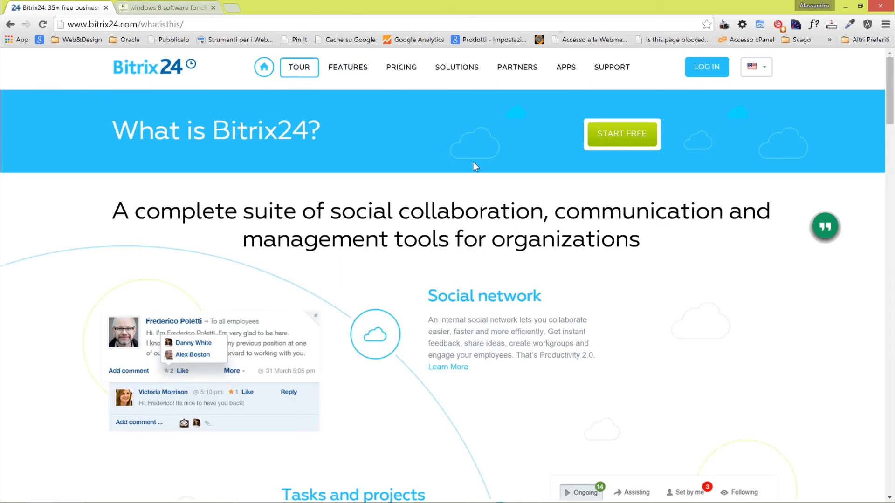
scroll(down, 3)
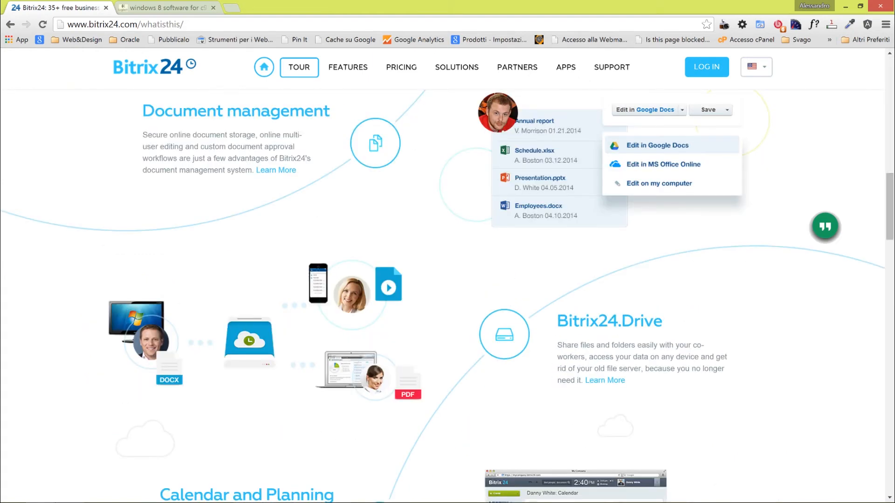
mouse_move(887, 274)
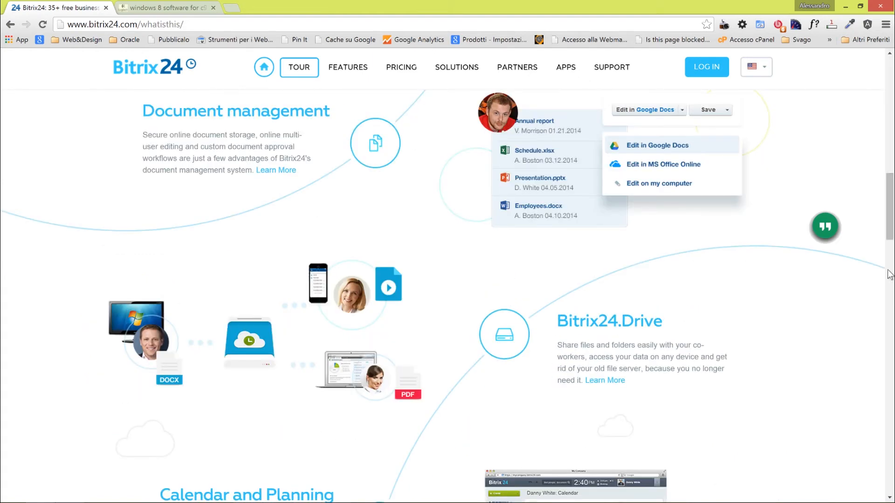
scroll(down, 3)
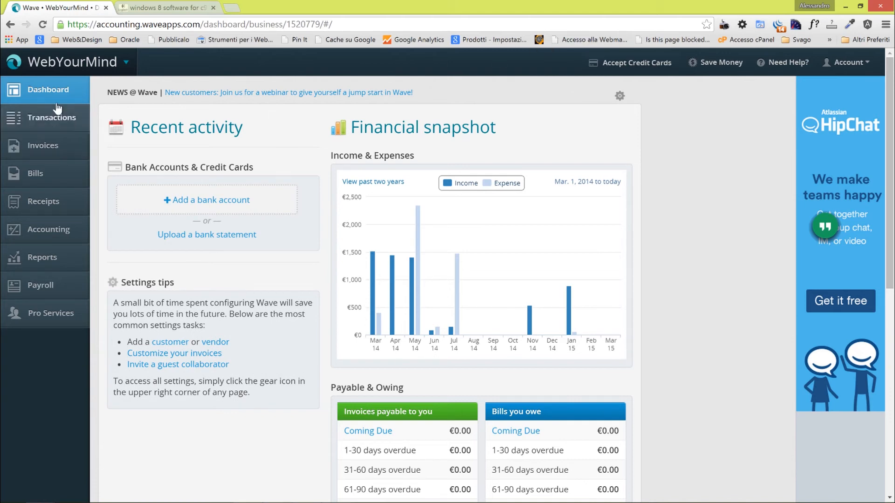
View Wave's invoices and the Ireland Pro Services accountant directory, then return to the dashboard.
click(43, 145)
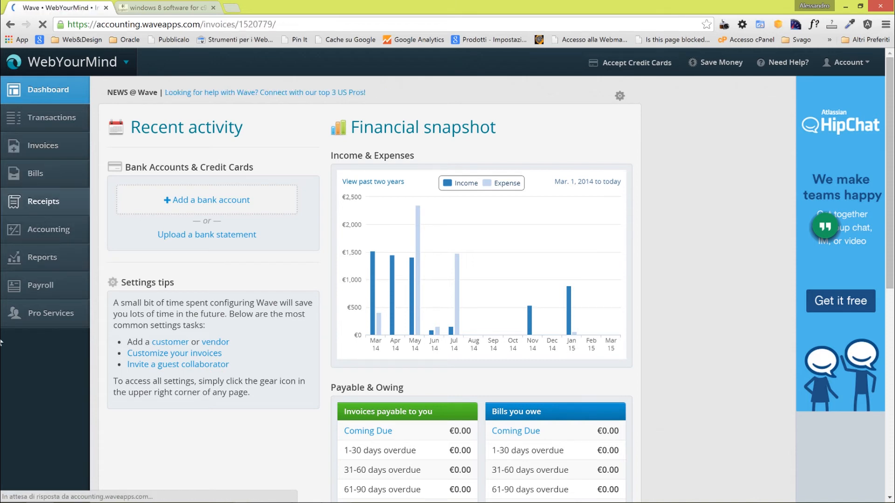
click(43, 145)
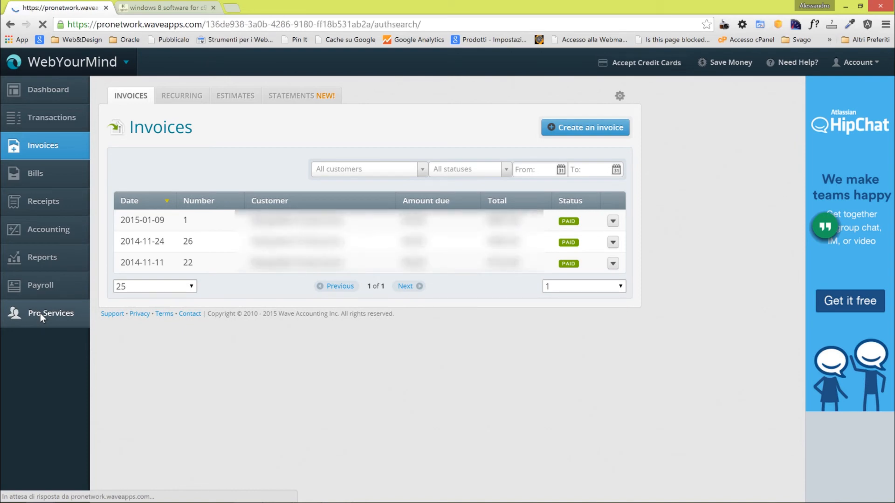
click(51, 313)
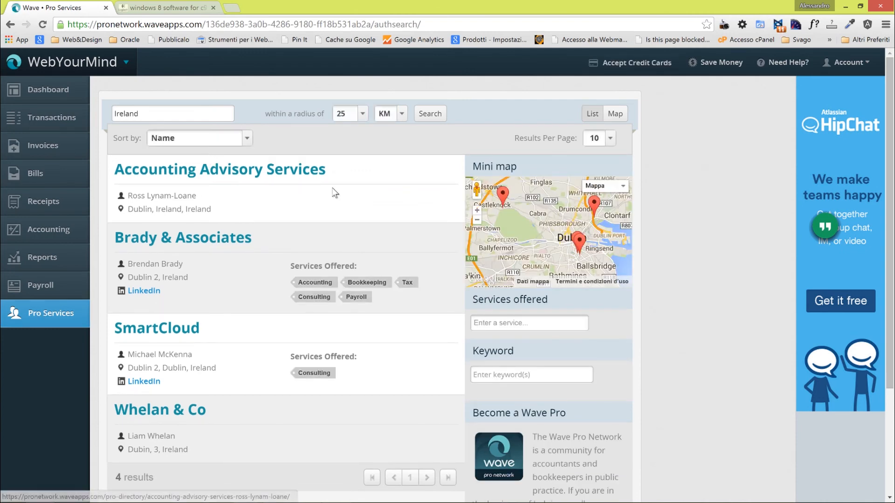
mouse_move(313, 237)
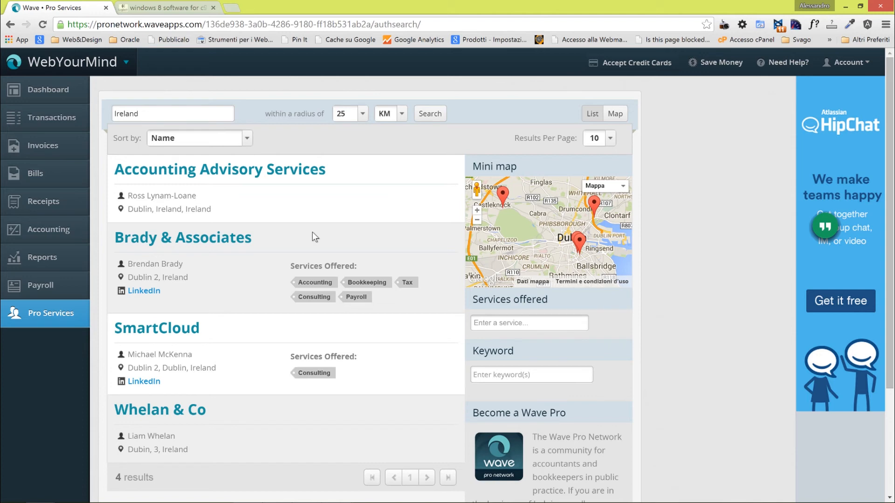
click(48, 90)
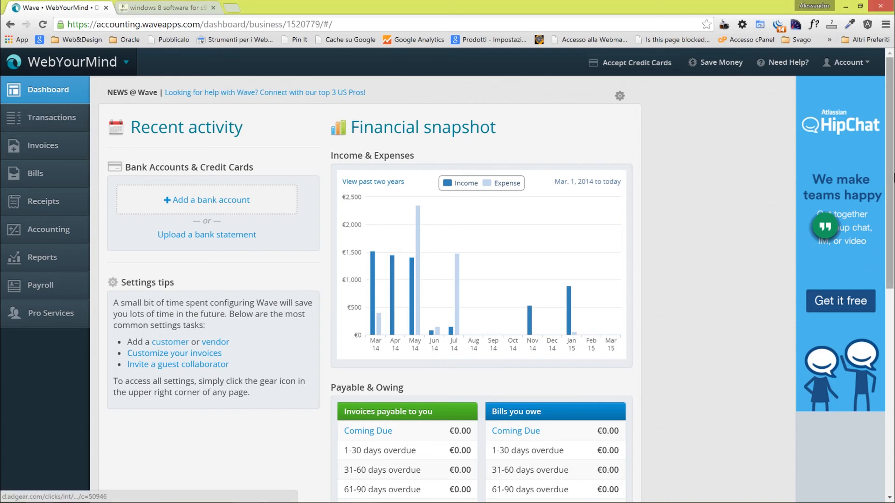
Review the Wave dashboard figures, then reach the bank search step of adding a bank account.
scroll(down, 3)
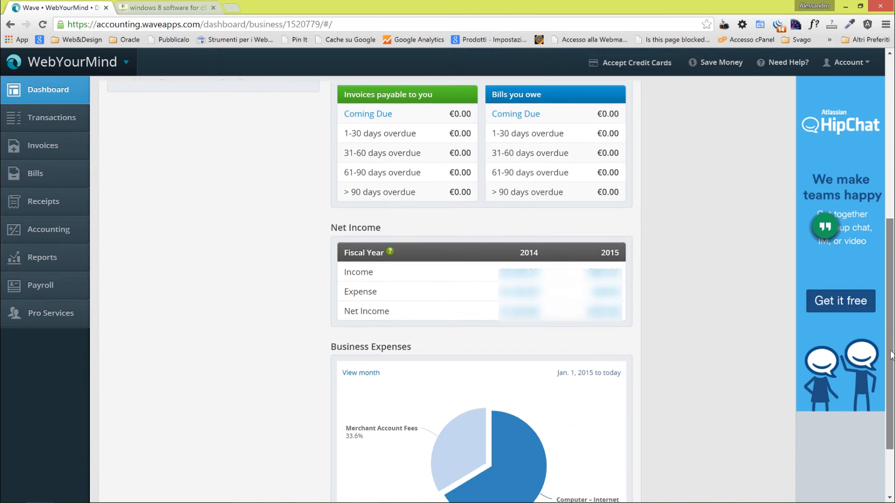
scroll(down, 3)
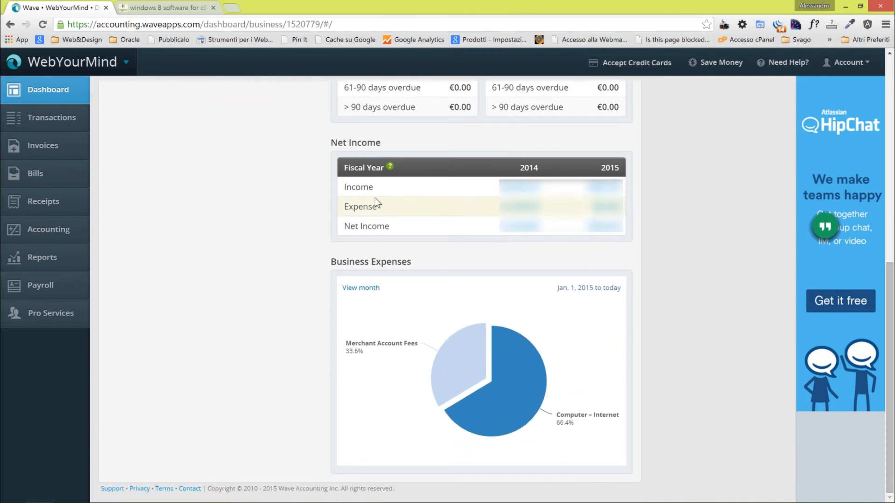
mouse_move(174, 224)
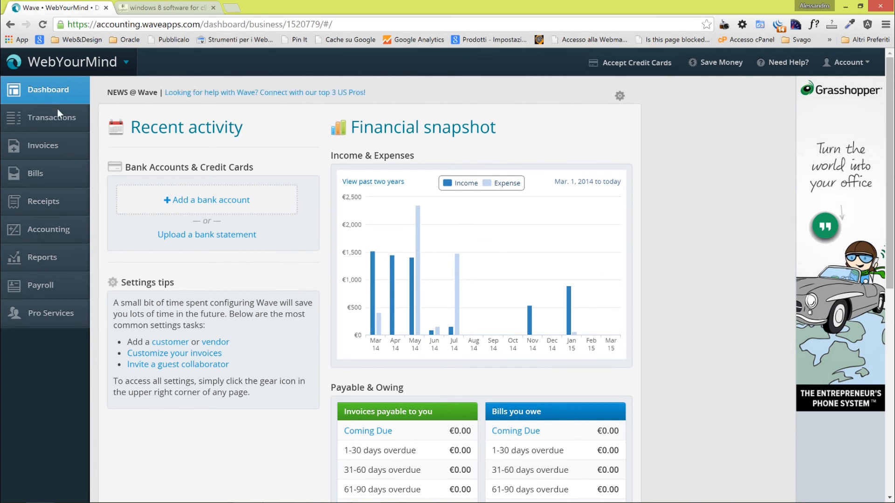
click(206, 200)
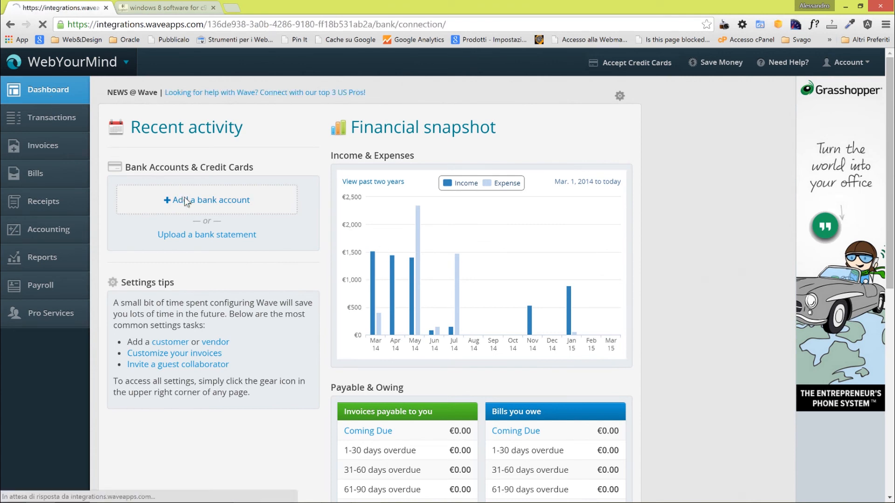
click(206, 200)
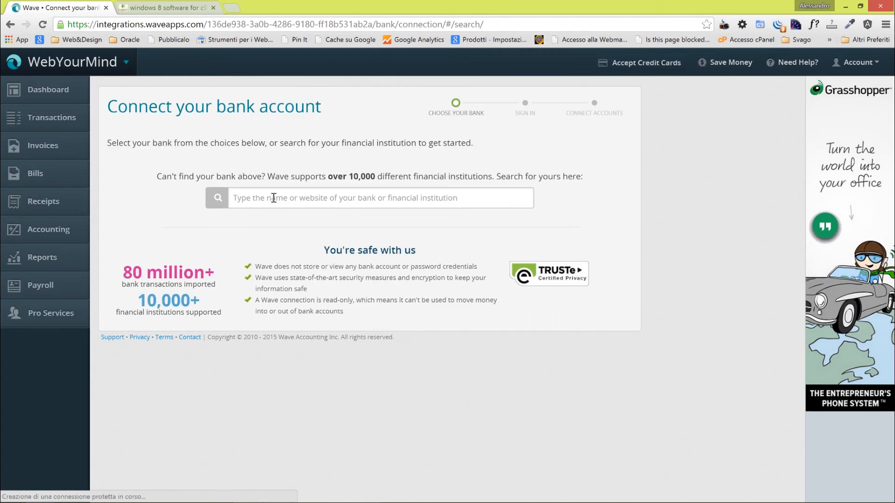
click(369, 197)
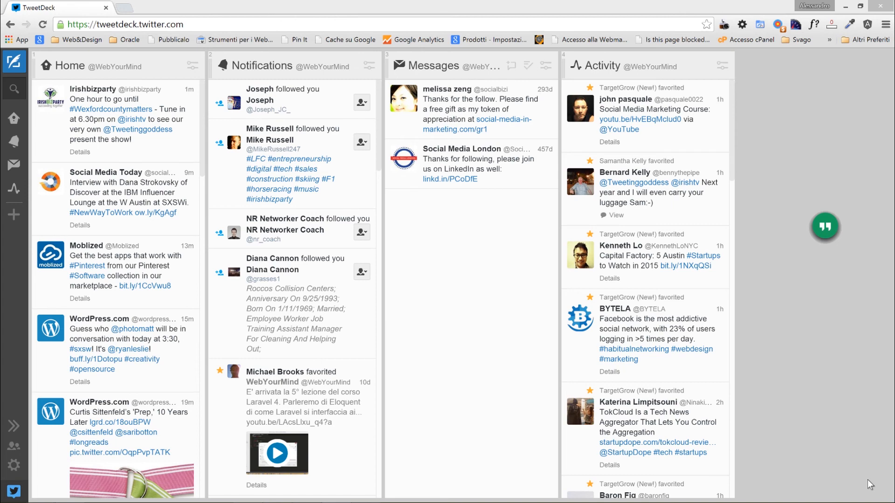
mouse_move(89, 96)
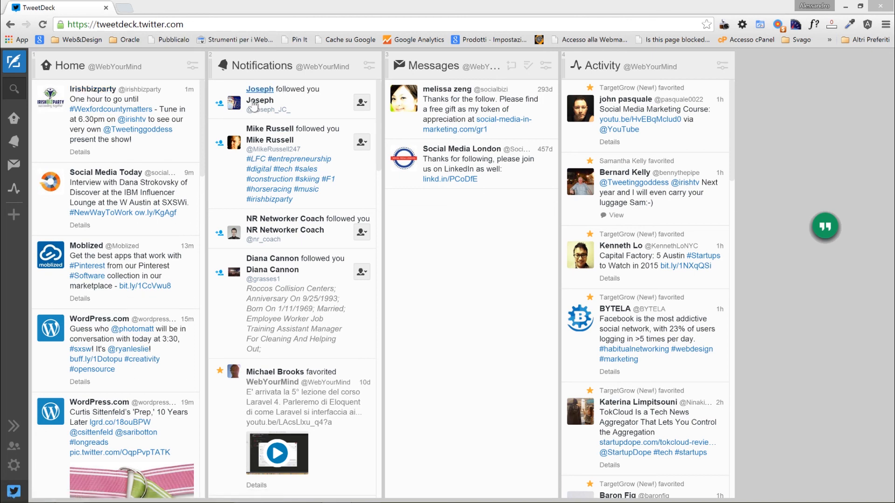
mouse_move(309, 162)
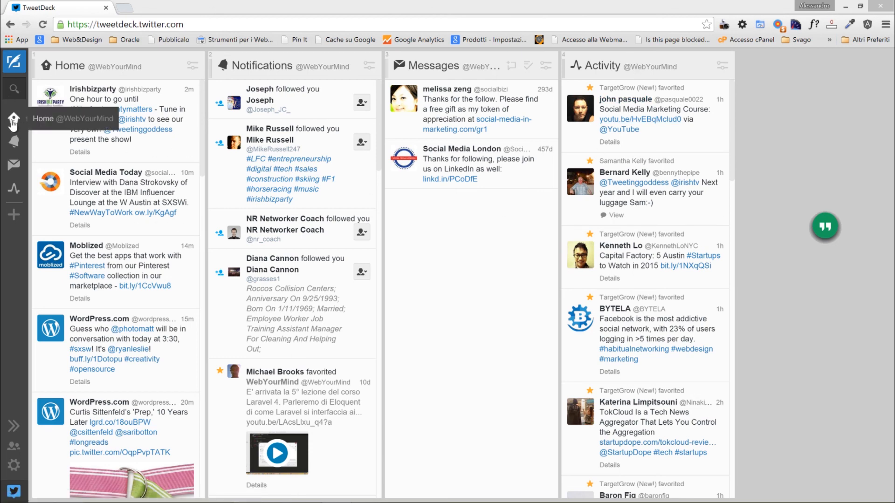
mouse_move(14, 142)
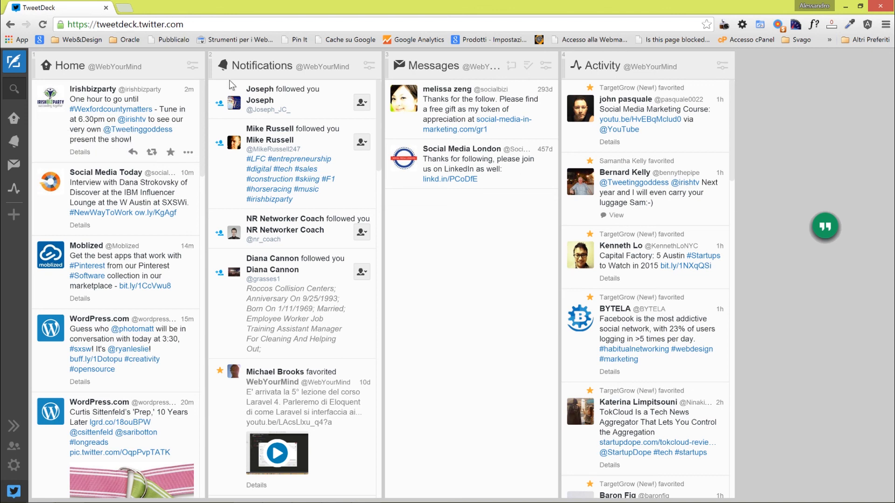
mouse_move(14, 166)
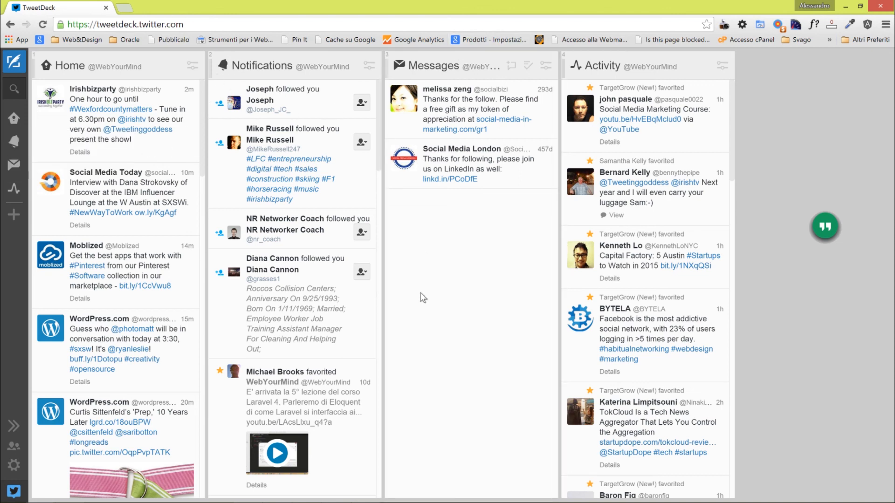
mouse_move(14, 216)
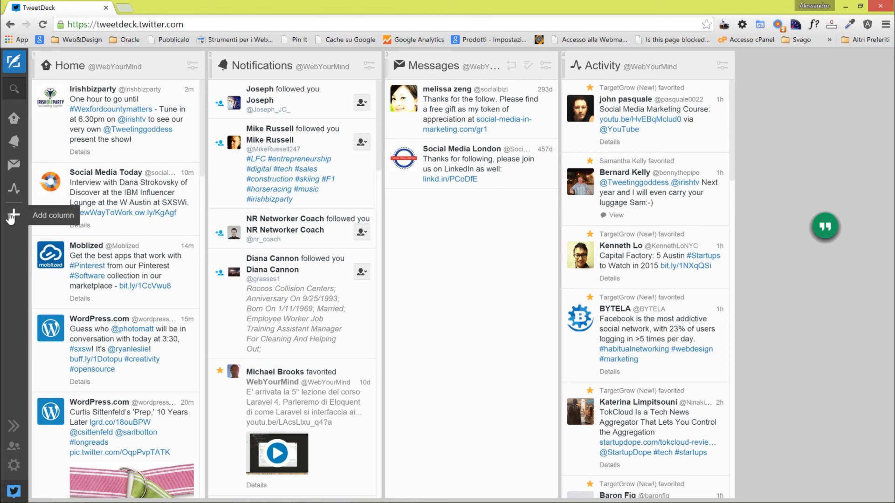
Show linked accounts and choose 'Add another Twitter account' to get the security warning.
click(13, 447)
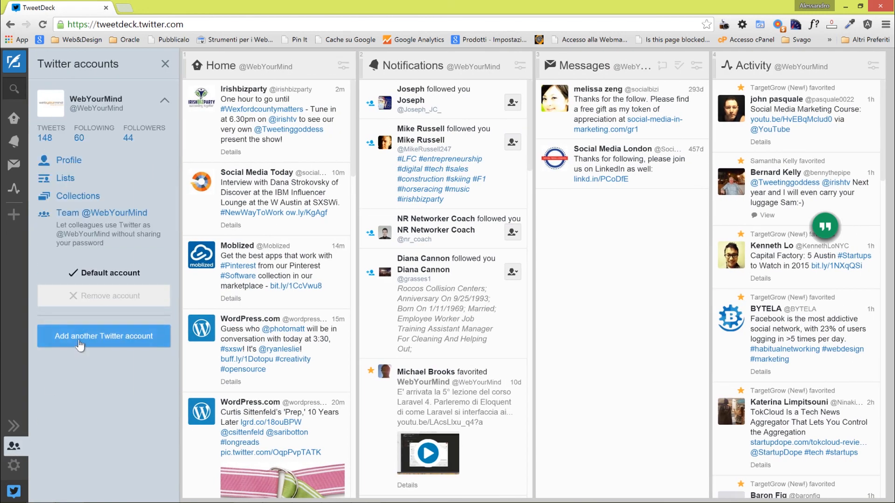
click(103, 335)
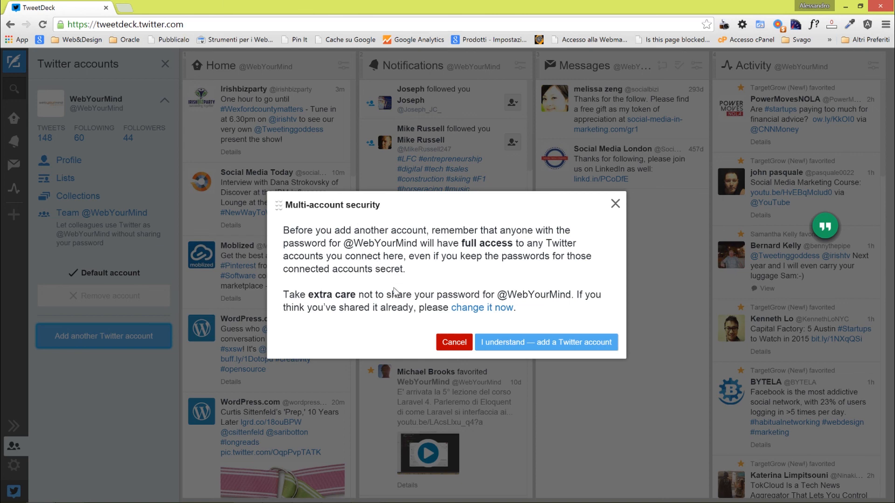
click(545, 342)
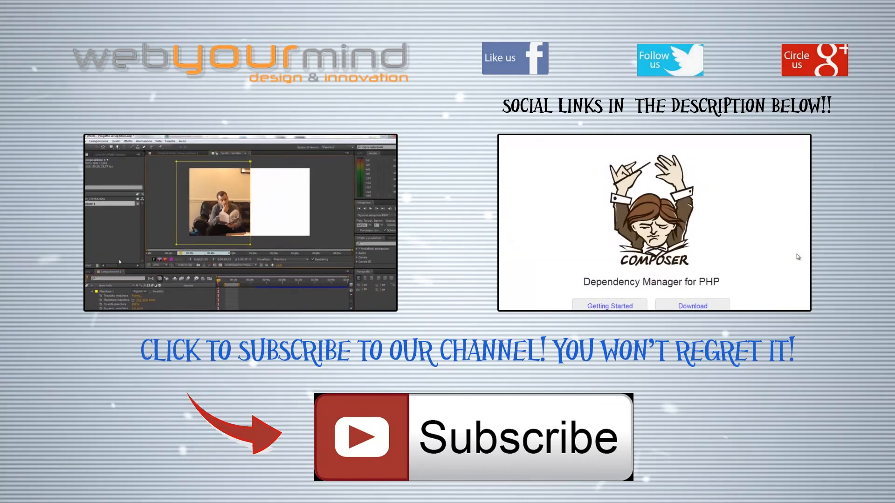
scroll(down, 3)
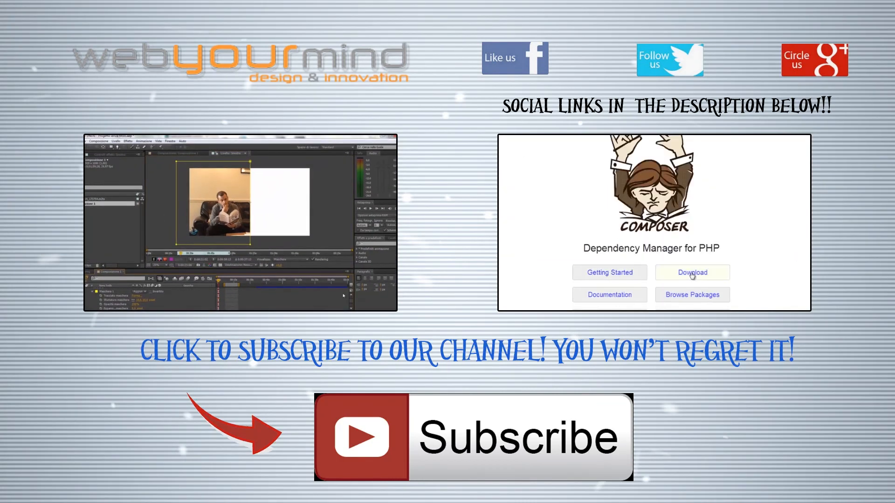